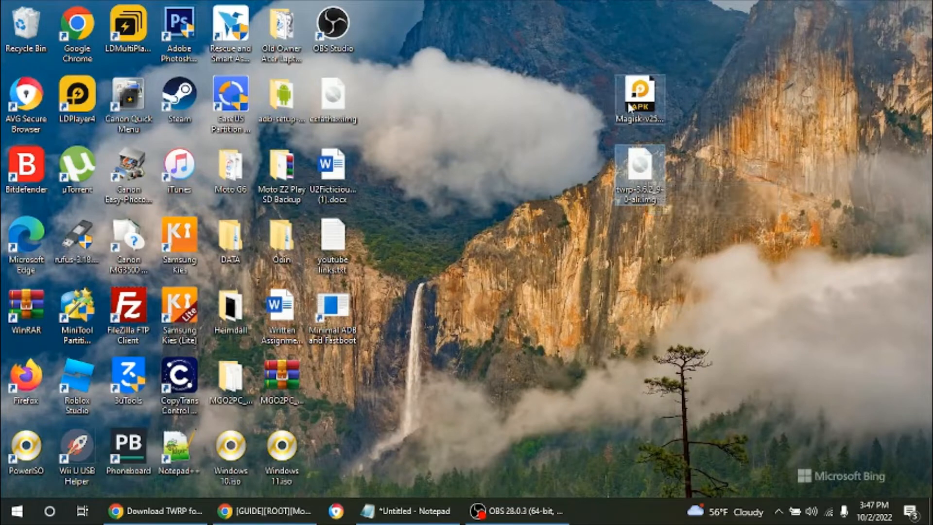
{"action": "mouse_move", "coordinate": [633, 105]}
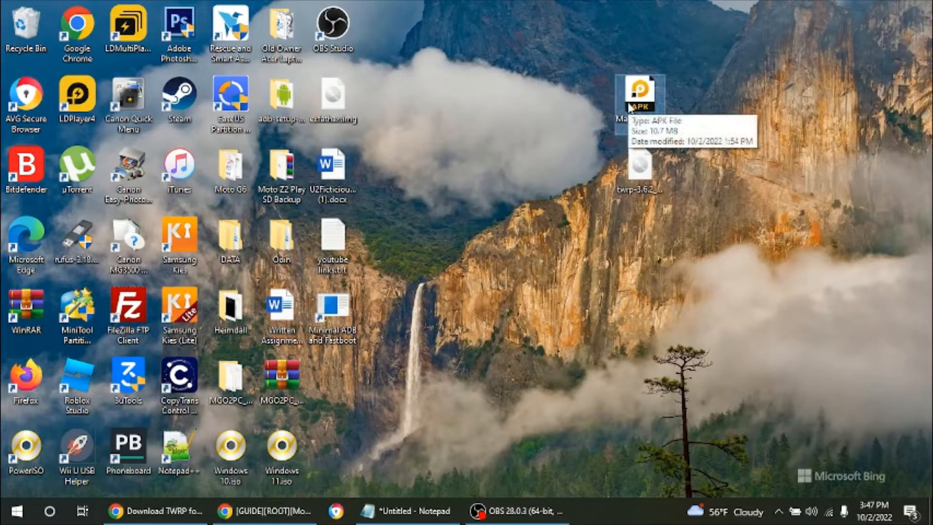
{"action": "mouse_move", "coordinate": [545, 383]}
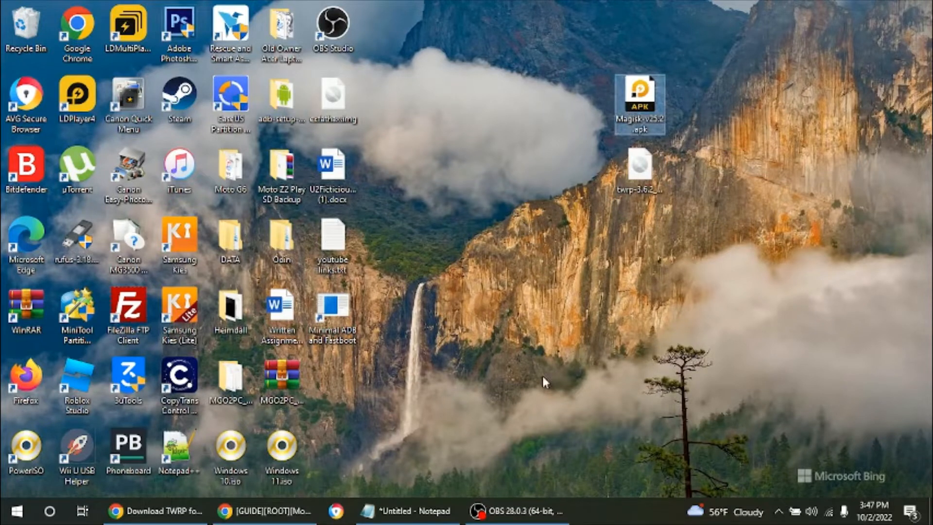
Restore the 'Download TWRP for ali' Chrome window from the taskbar.
{"action": "left_click", "coordinate": [165, 511]}
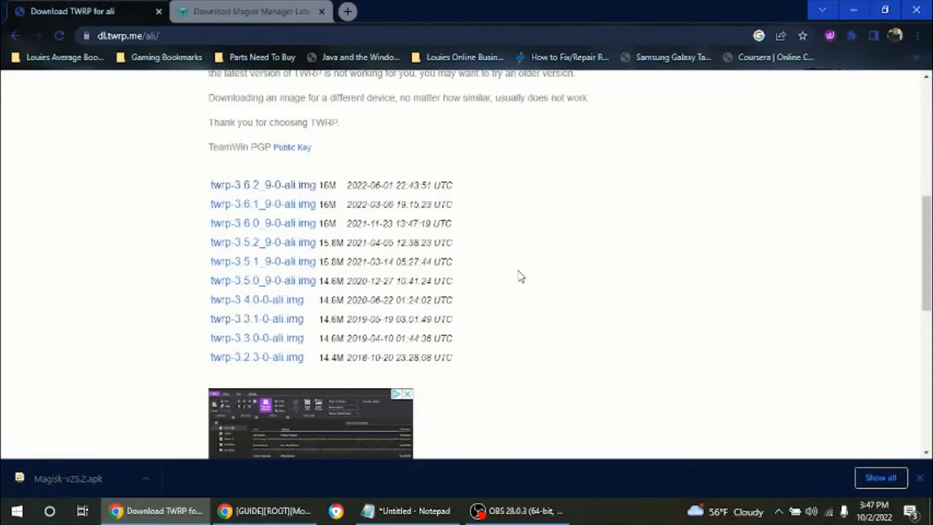
From the dl.twrp.me/ali page, follow the header's Devices link to TWRP's device list.
{"action": "scroll", "scroll_direction": "up", "scroll_amount": 3}
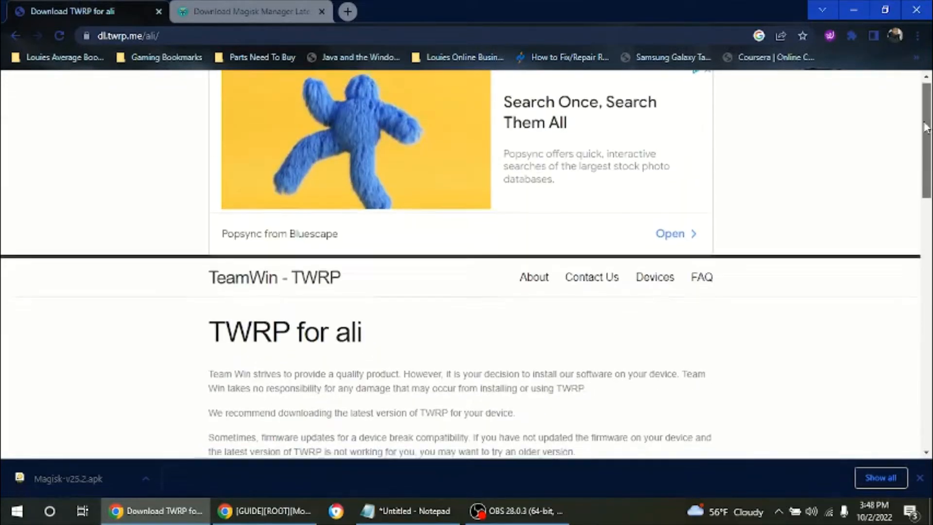
{"action": "scroll", "scroll_direction": "down", "scroll_amount": 3}
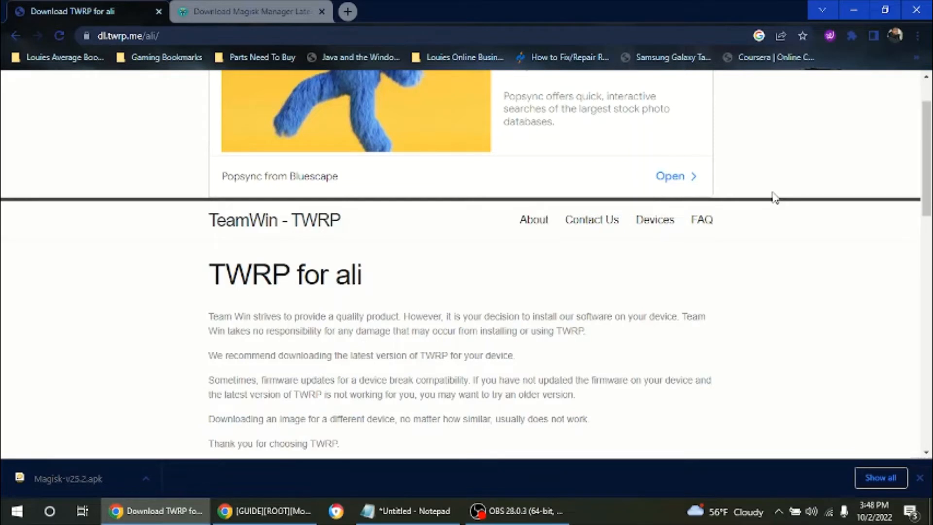
{"action": "mouse_move", "coordinate": [664, 227]}
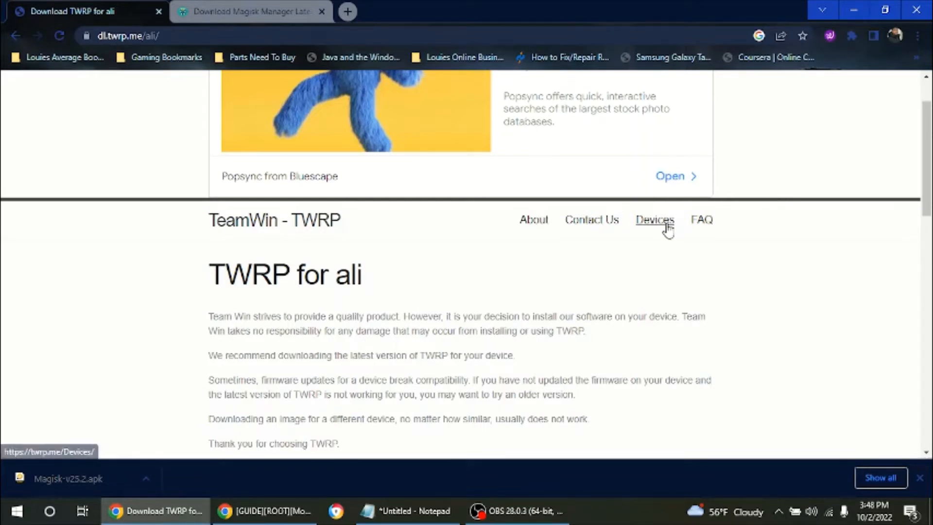
{"action": "left_click", "coordinate": [655, 220]}
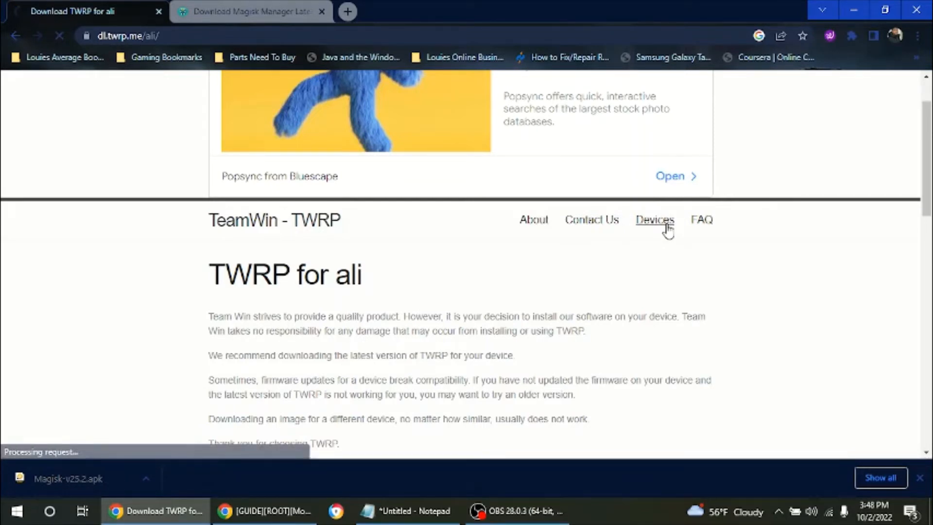
Scroll the twrp.me/Devices manufacturer list down until Motorola appears.
{"action": "left_click", "coordinate": [654, 220]}
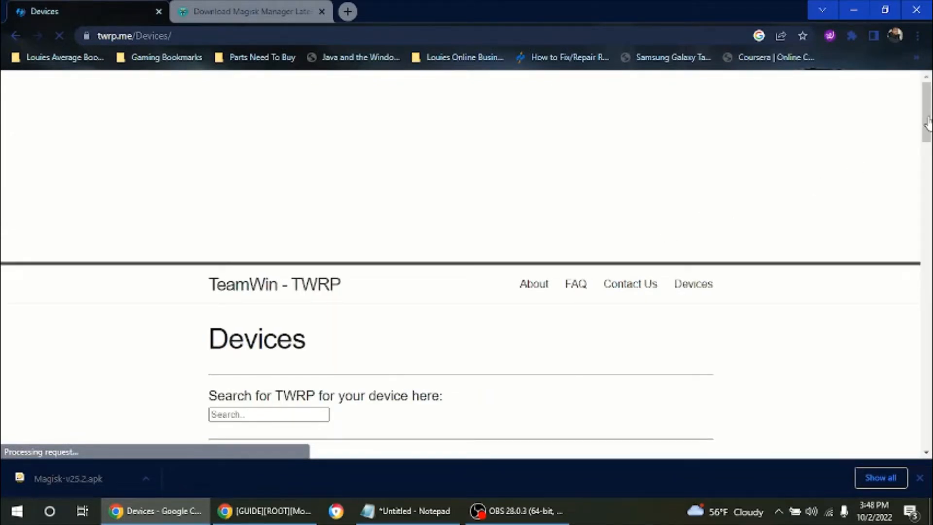
{"action": "scroll", "scroll_direction": "down", "scroll_amount": 3}
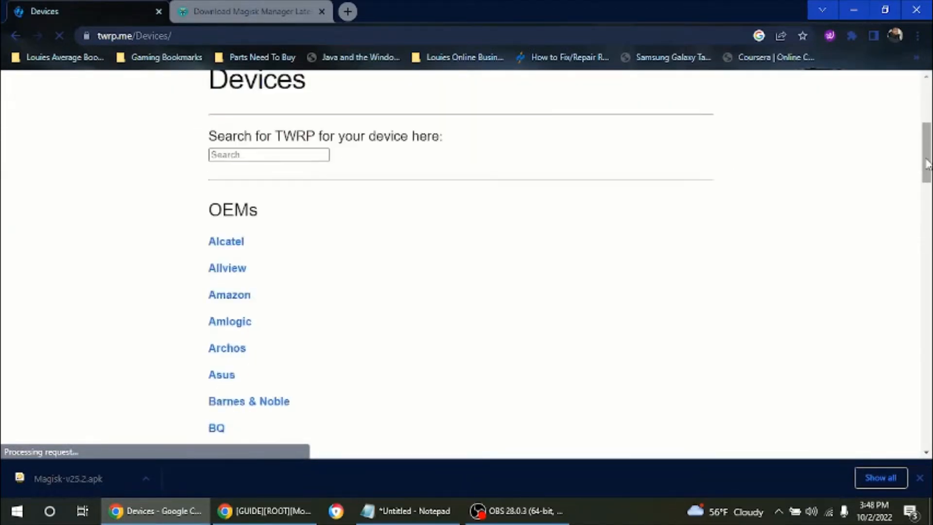
{"action": "scroll", "scroll_direction": "down", "scroll_amount": 3}
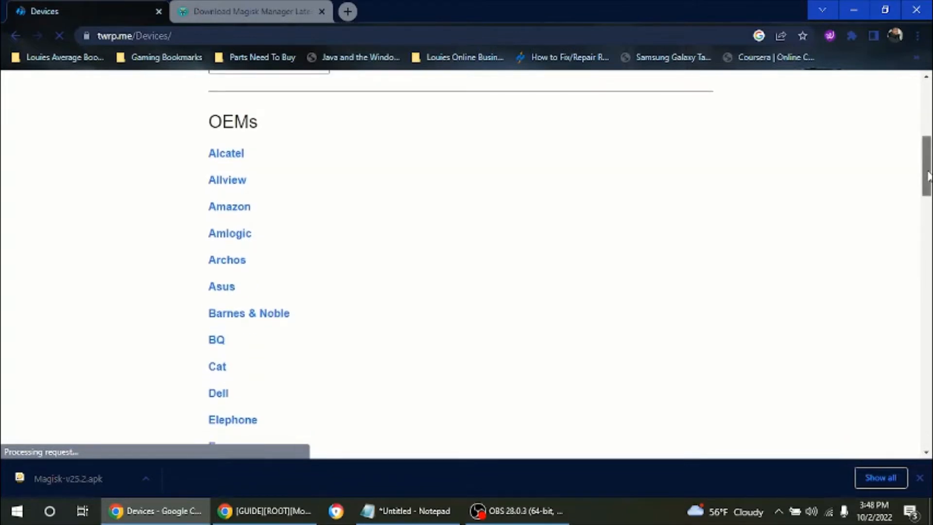
{"action": "scroll", "scroll_direction": "down", "scroll_amount": 3}
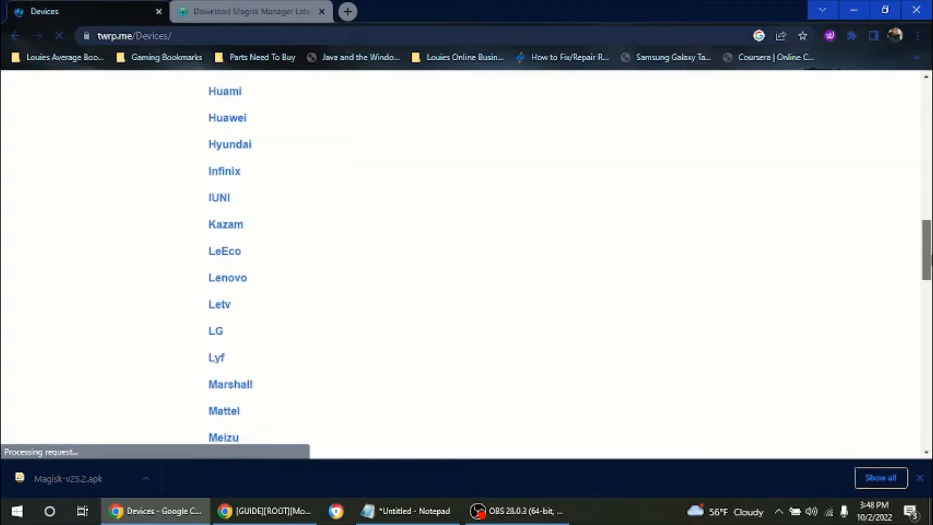
{"action": "scroll", "scroll_direction": "down", "scroll_amount": 3}
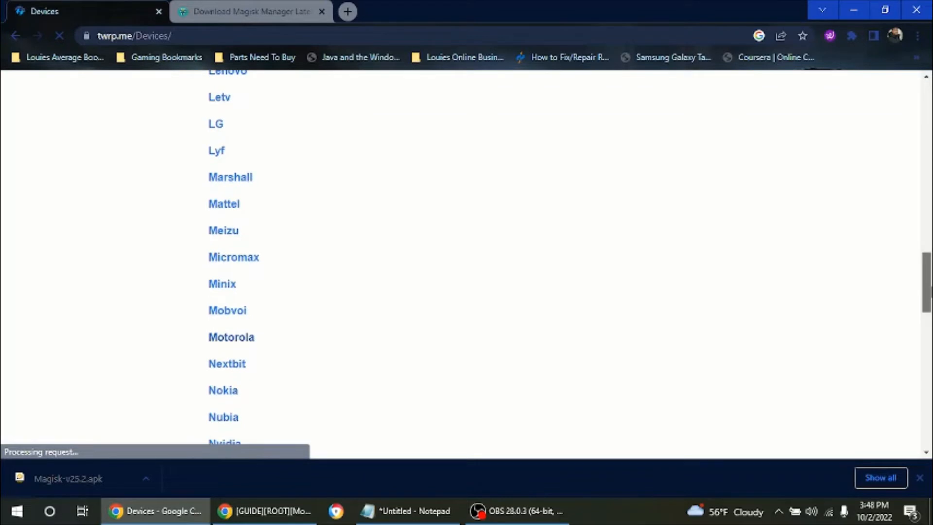
{"action": "scroll", "scroll_direction": "down", "scroll_amount": 3}
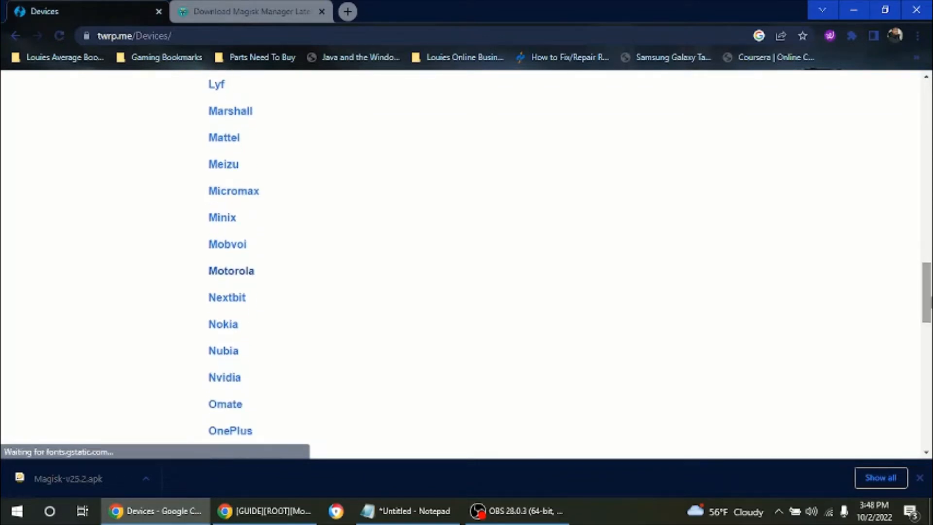
{"action": "mouse_move", "coordinate": [587, 299]}
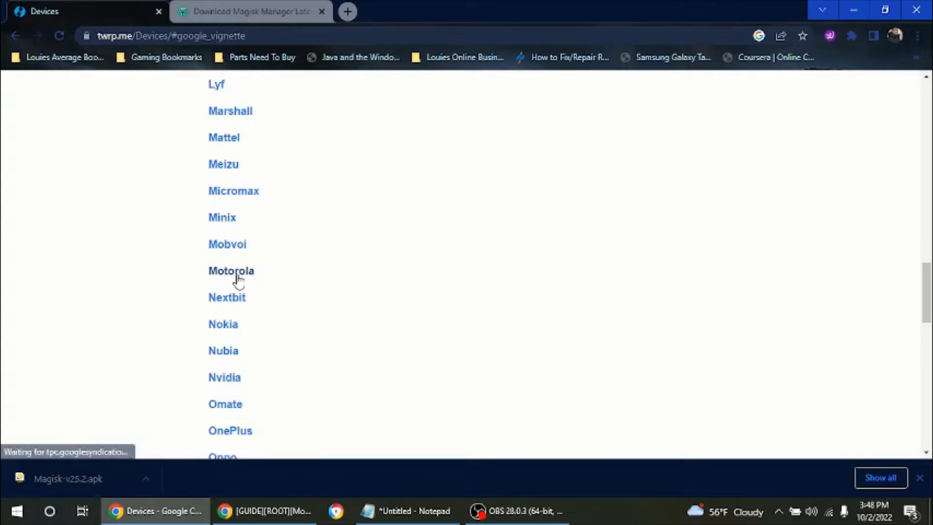
{"action": "left_click", "coordinate": [231, 271]}
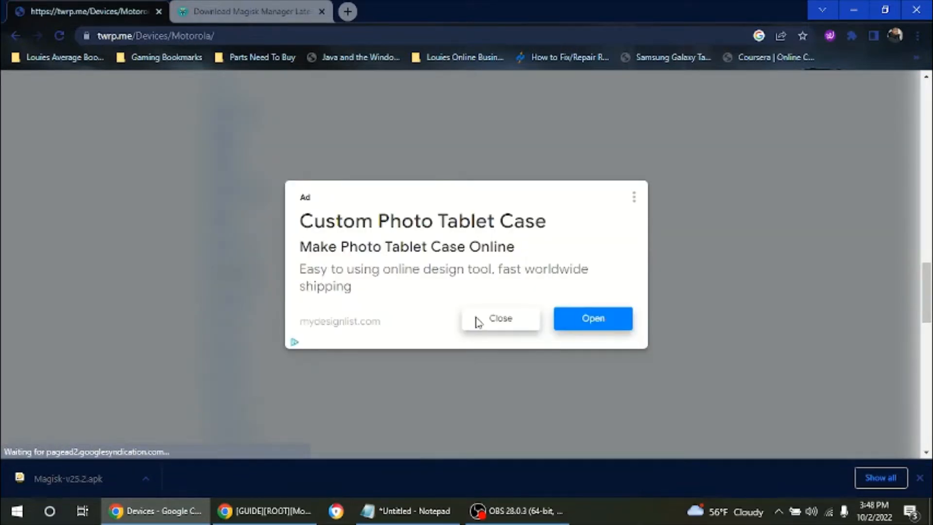
{"action": "left_click", "coordinate": [500, 318]}
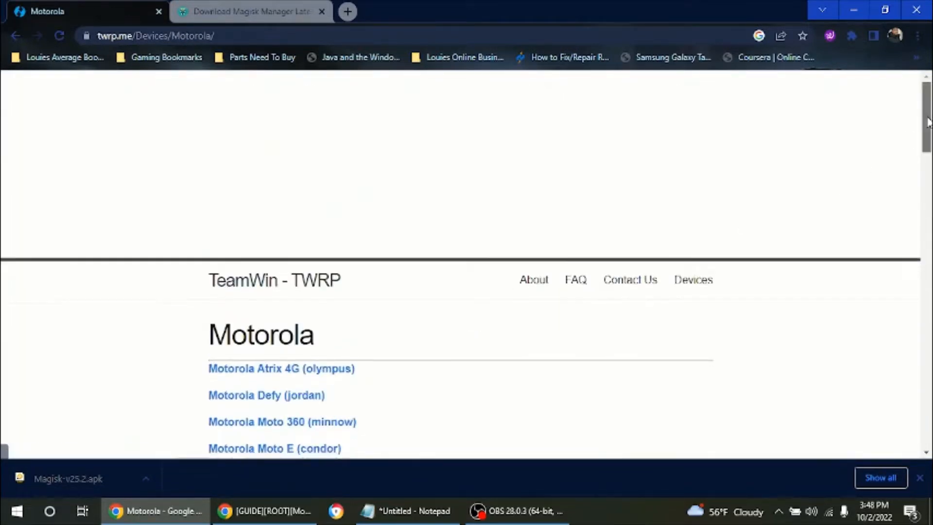
{"action": "scroll", "scroll_direction": "down", "scroll_amount": 3}
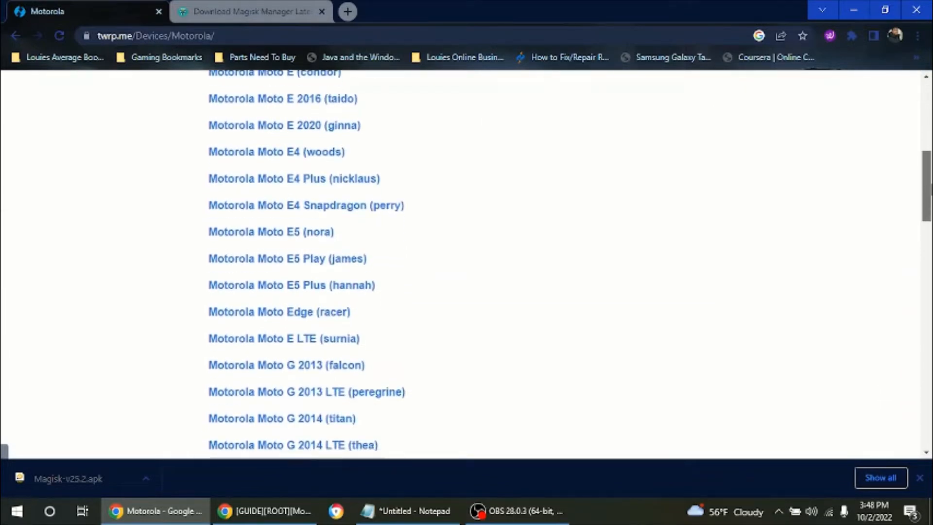
{"action": "scroll", "scroll_direction": "down", "scroll_amount": 3}
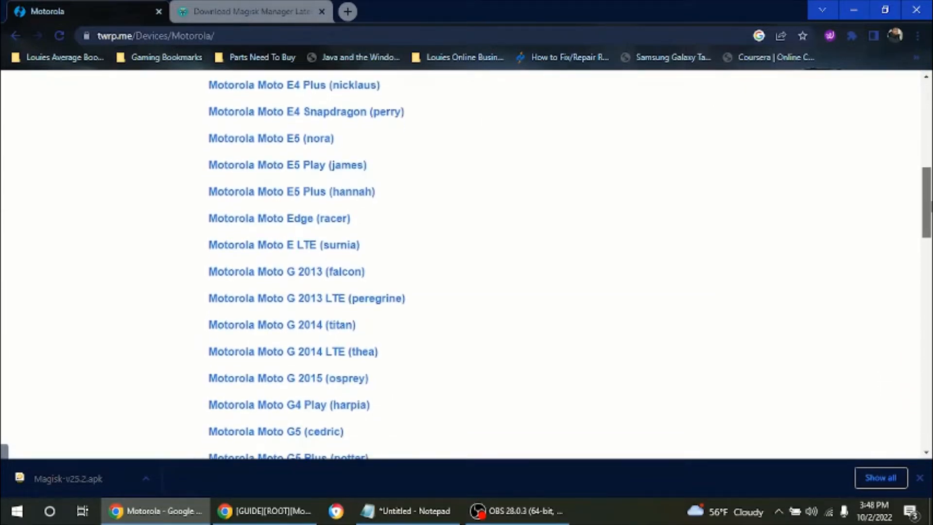
{"action": "scroll", "scroll_direction": "down", "scroll_amount": 3}
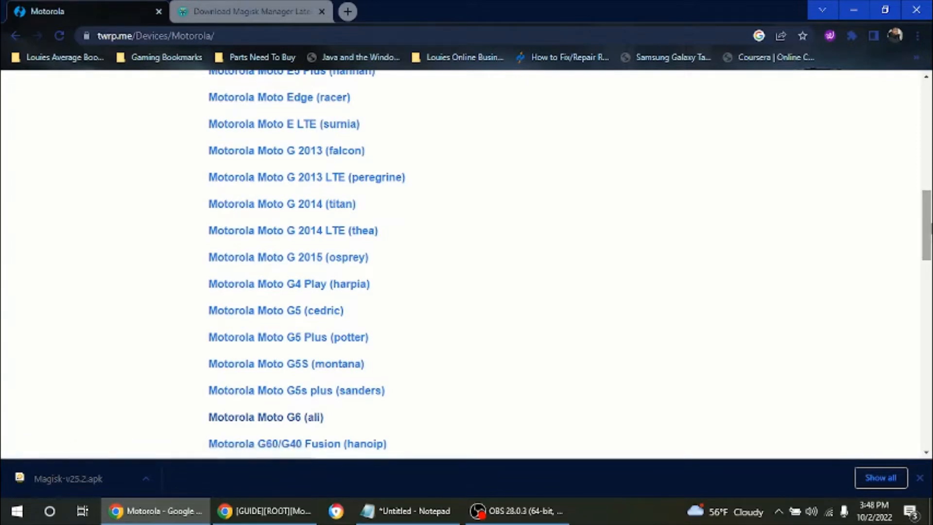
{"action": "scroll", "scroll_direction": "down", "scroll_amount": 3}
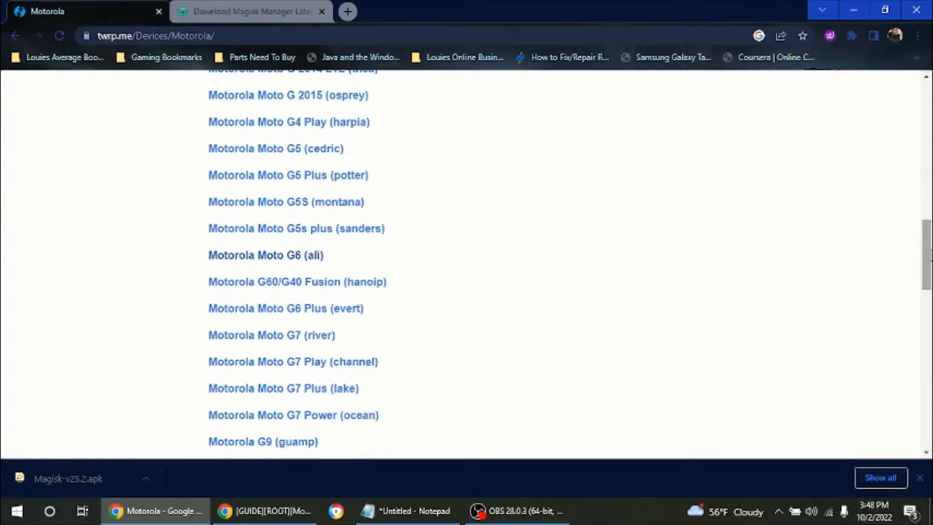
{"action": "mouse_move", "coordinate": [578, 298]}
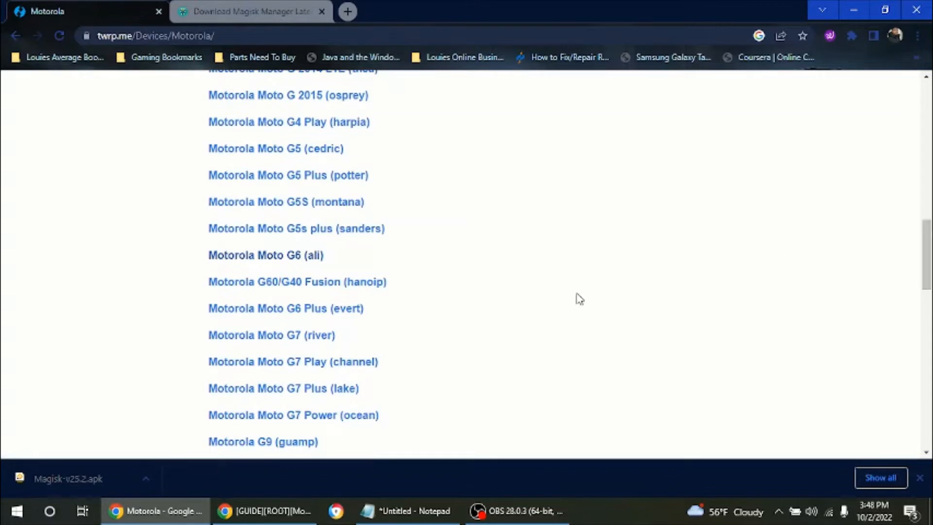
{"action": "mouse_move", "coordinate": [313, 260]}
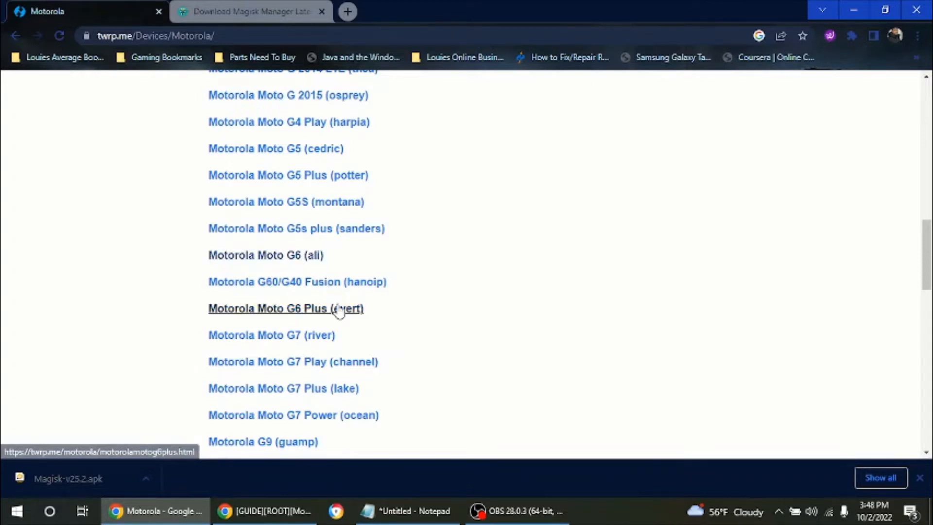
{"action": "mouse_move", "coordinate": [303, 264]}
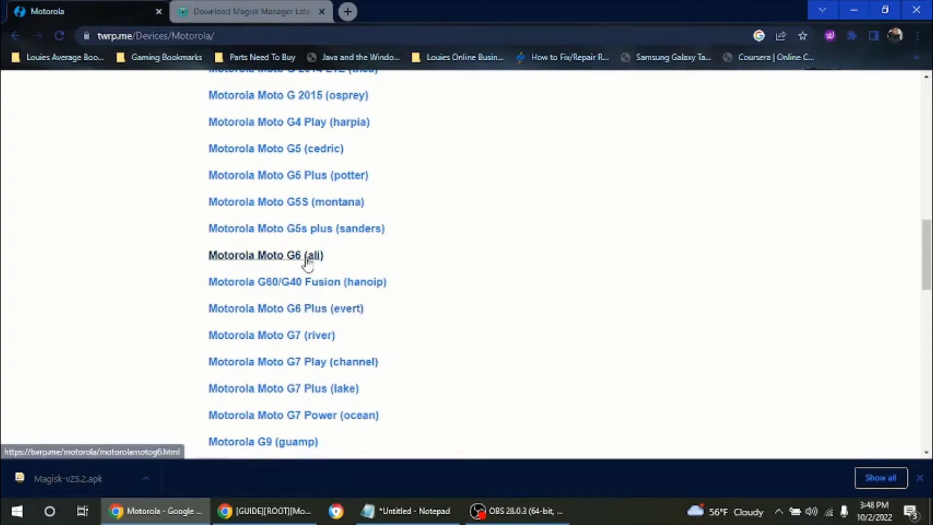
{"action": "left_click", "coordinate": [265, 255]}
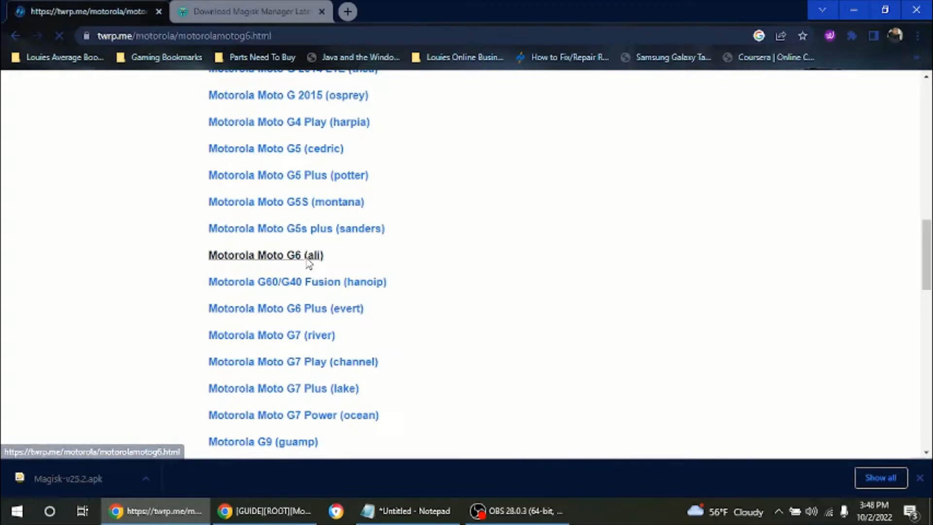
Scroll the Moto G6 (ali) TWRP page down to its Download Links mirrors.
{"action": "left_click", "coordinate": [266, 256]}
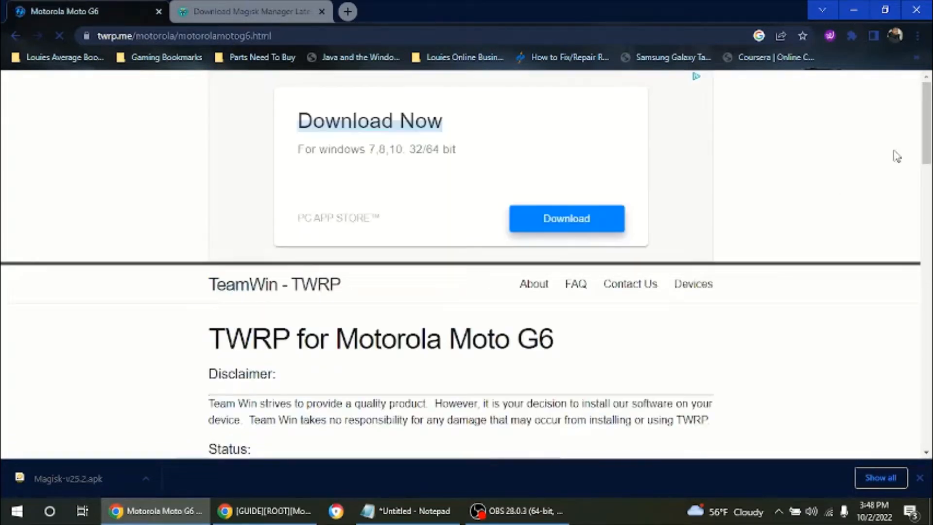
{"action": "scroll", "scroll_direction": "down", "scroll_amount": 3}
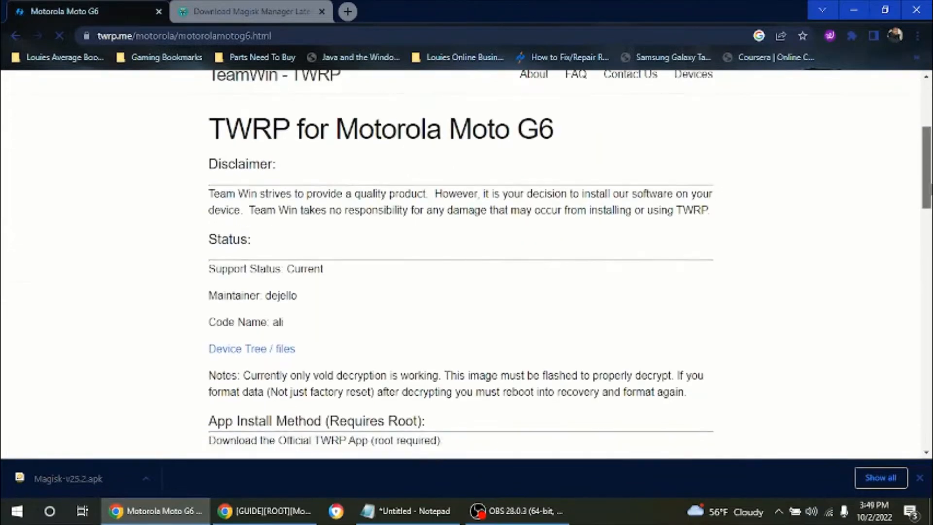
{"action": "scroll", "scroll_direction": "down", "scroll_amount": 3}
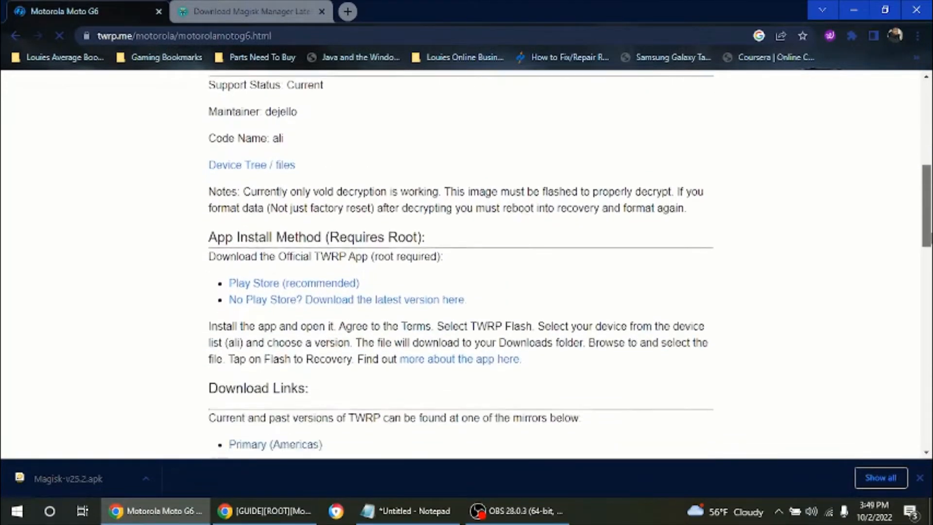
{"action": "scroll", "scroll_direction": "down", "scroll_amount": 3}
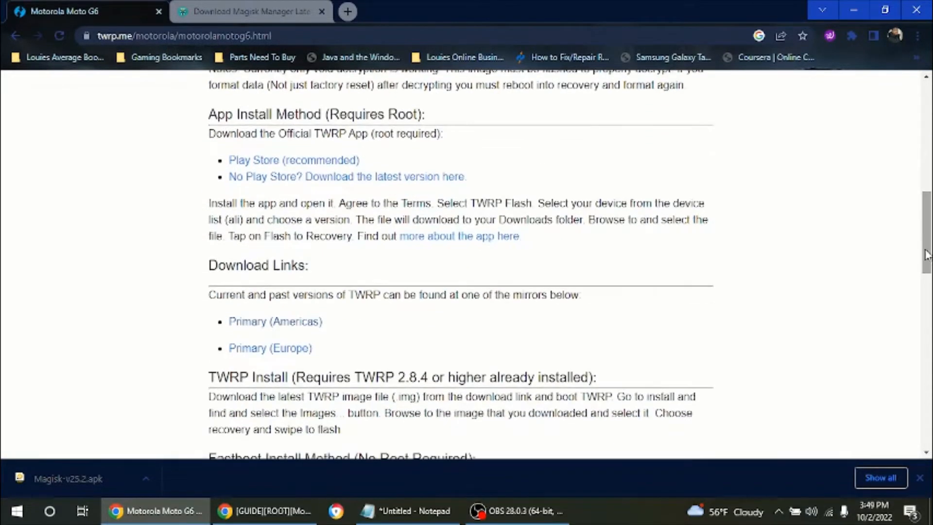
{"action": "scroll", "scroll_direction": "down", "scroll_amount": 3}
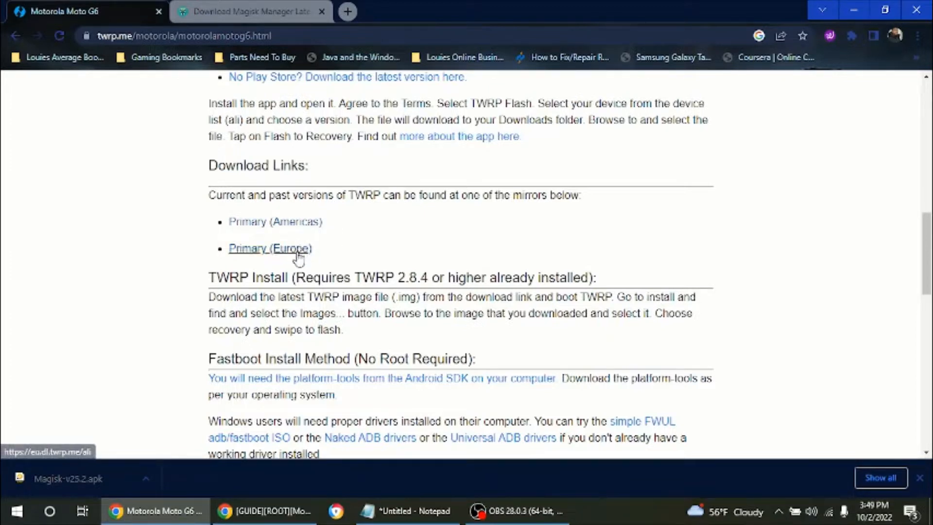
{"action": "mouse_move", "coordinate": [300, 226]}
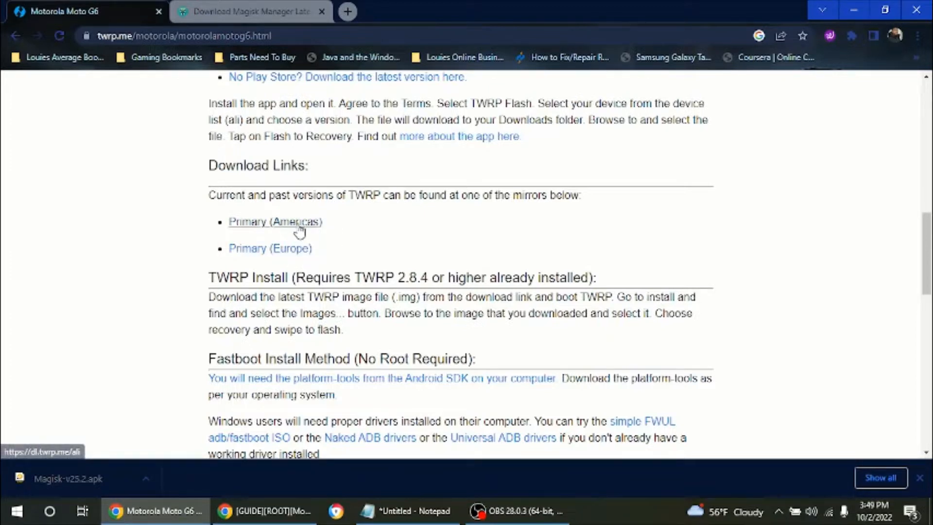
Open twrp-3.6.2_9-0-ali.img from the Primary (Americas) mirror and close the pop-up ad.
{"action": "left_click", "coordinate": [275, 222]}
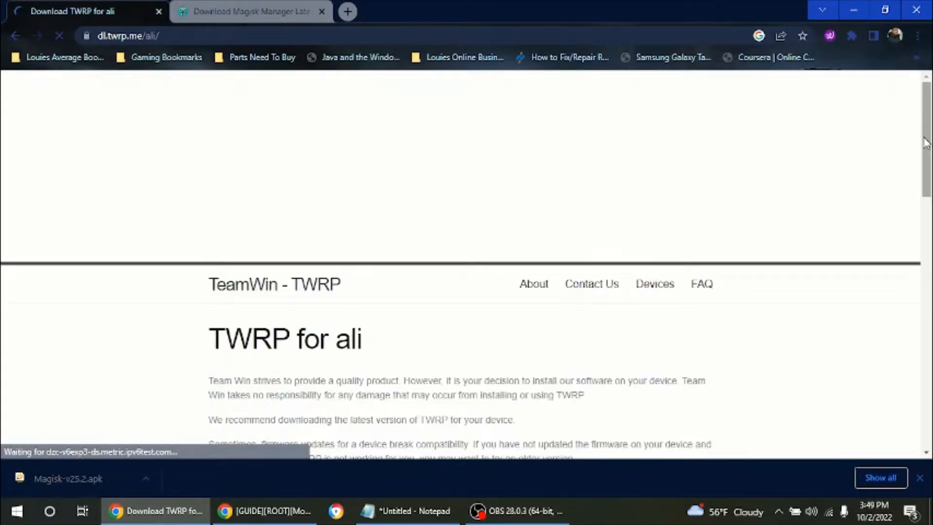
{"action": "scroll", "scroll_direction": "down", "scroll_amount": 3}
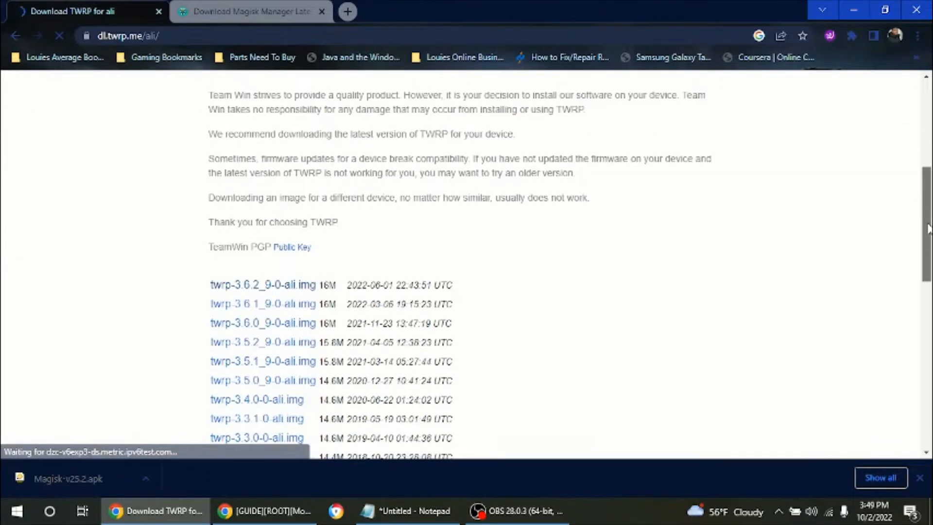
{"action": "scroll", "scroll_direction": "down", "scroll_amount": 3}
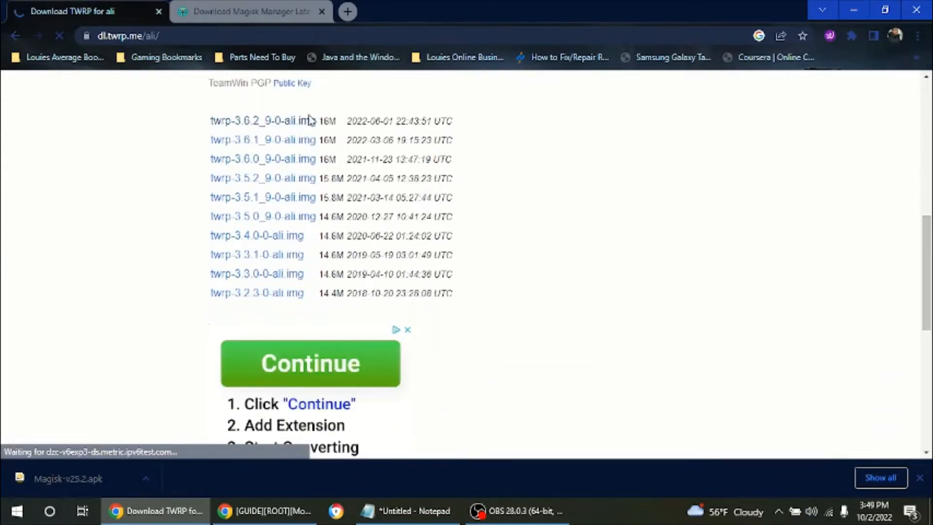
{"action": "left_click", "coordinate": [310, 363]}
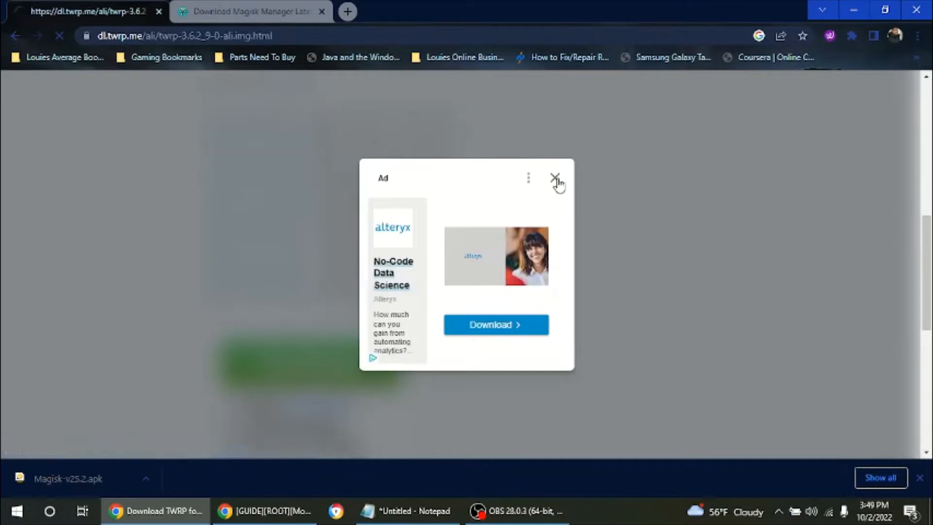
{"action": "left_click", "coordinate": [555, 178]}
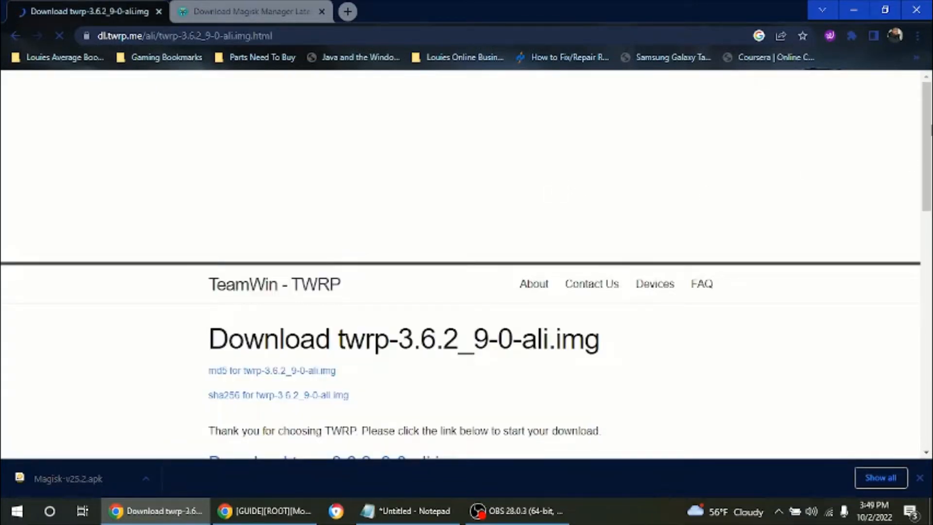
{"action": "scroll", "scroll_direction": "down", "scroll_amount": 3}
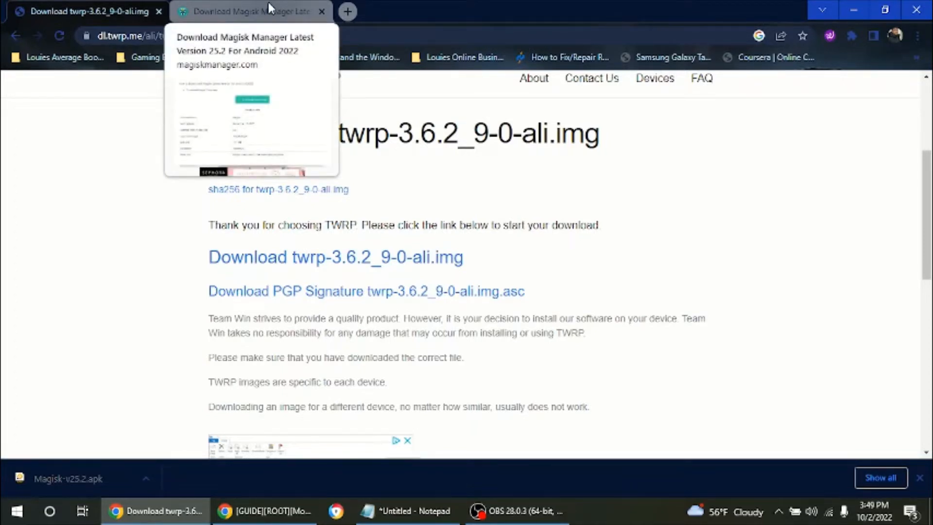
Switch to the Magisk Manager tab and scroll down to its Contents list.
{"action": "left_click", "coordinate": [260, 11]}
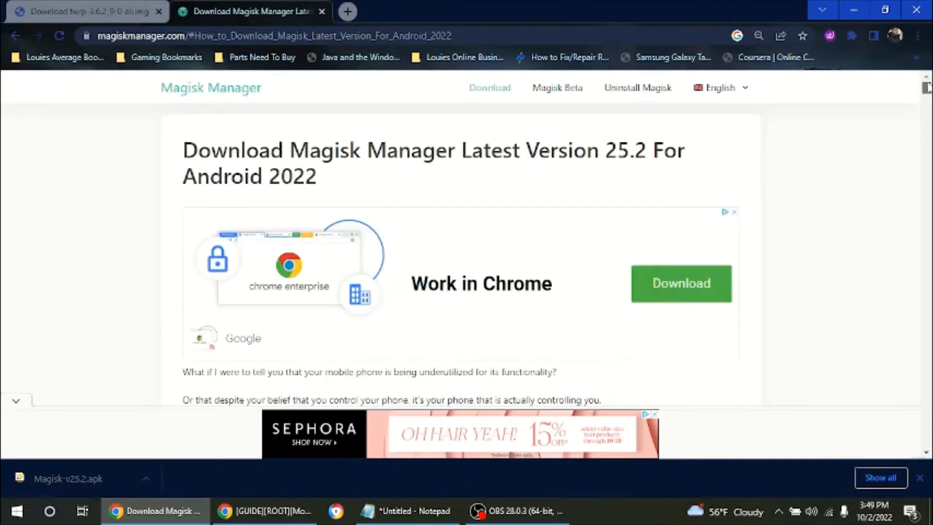
{"action": "mouse_move", "coordinate": [841, 167]}
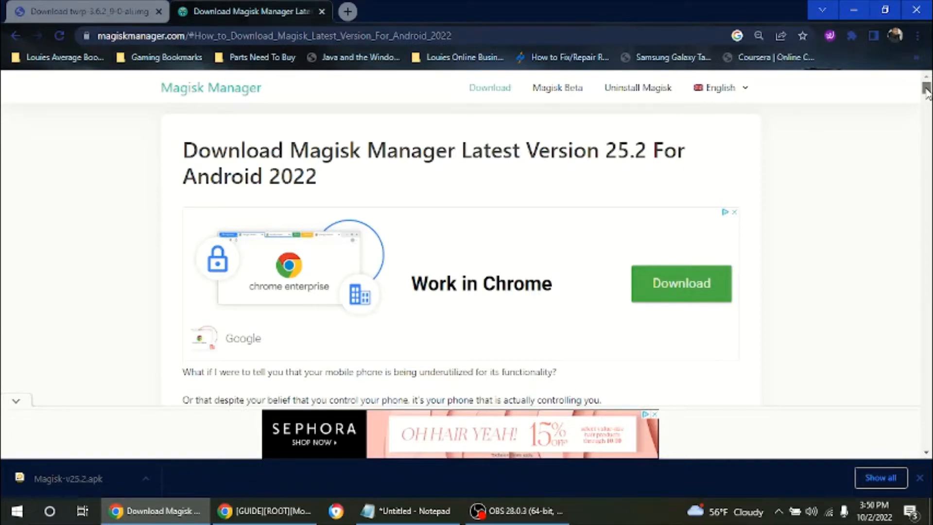
{"action": "scroll", "scroll_direction": "down", "scroll_amount": 3}
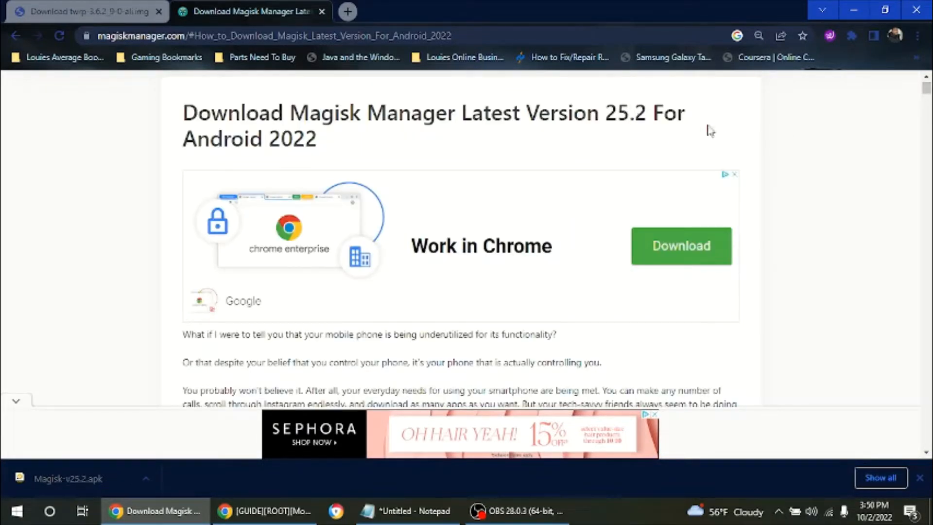
{"action": "scroll", "scroll_direction": "down", "scroll_amount": 3}
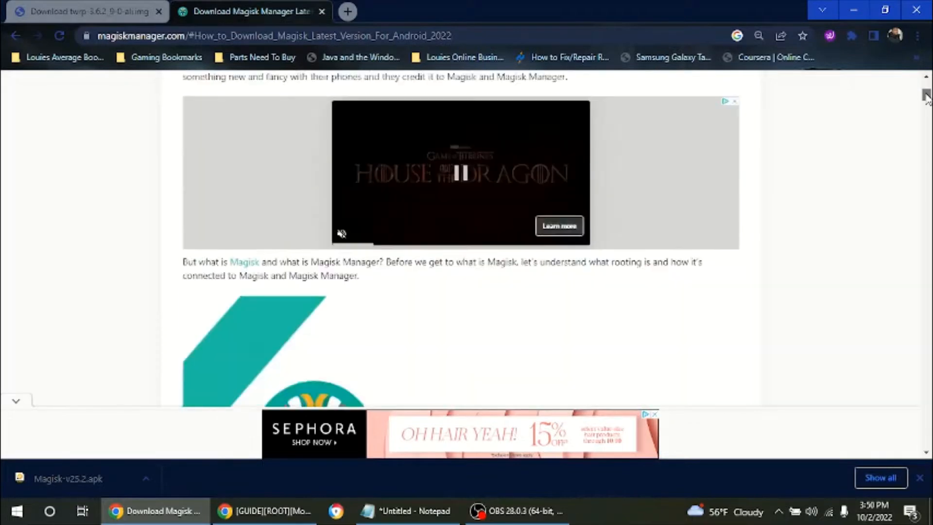
{"action": "scroll", "scroll_direction": "down", "scroll_amount": 3}
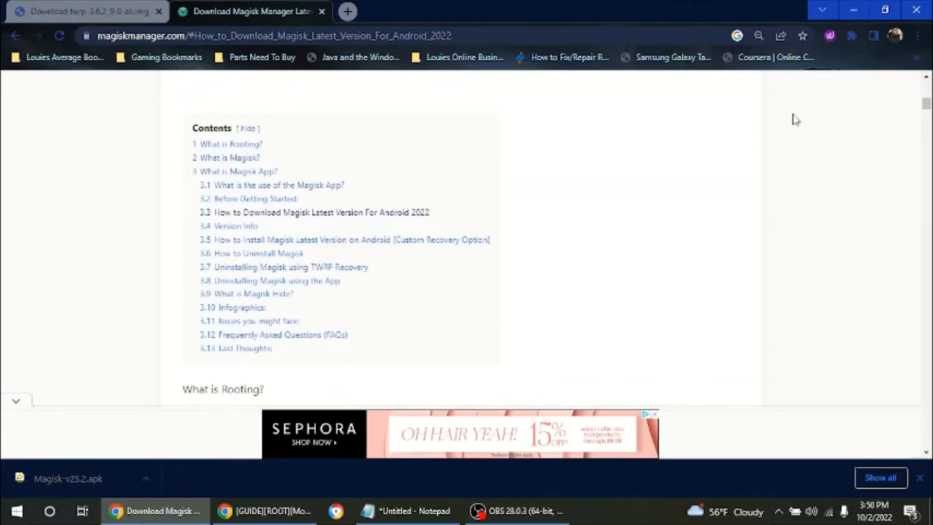
{"action": "mouse_move", "coordinate": [244, 150]}
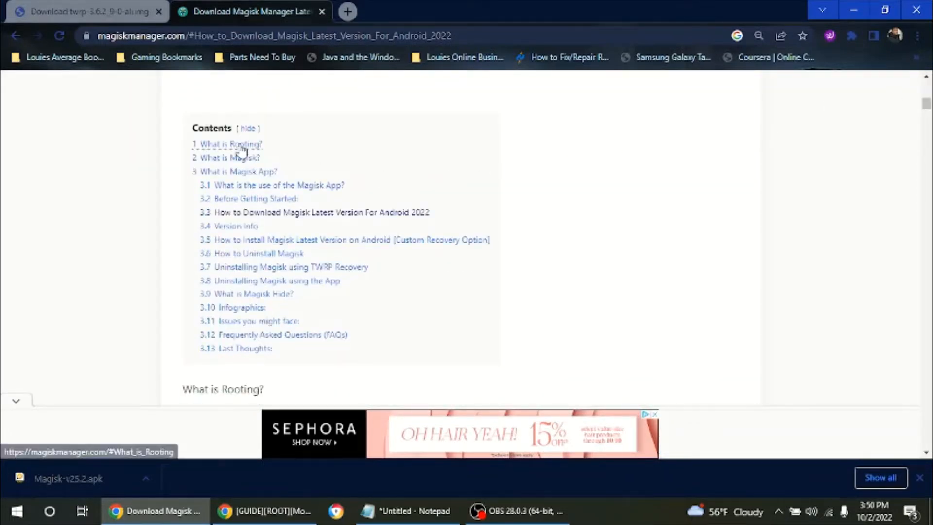
{"action": "mouse_move", "coordinate": [319, 223]}
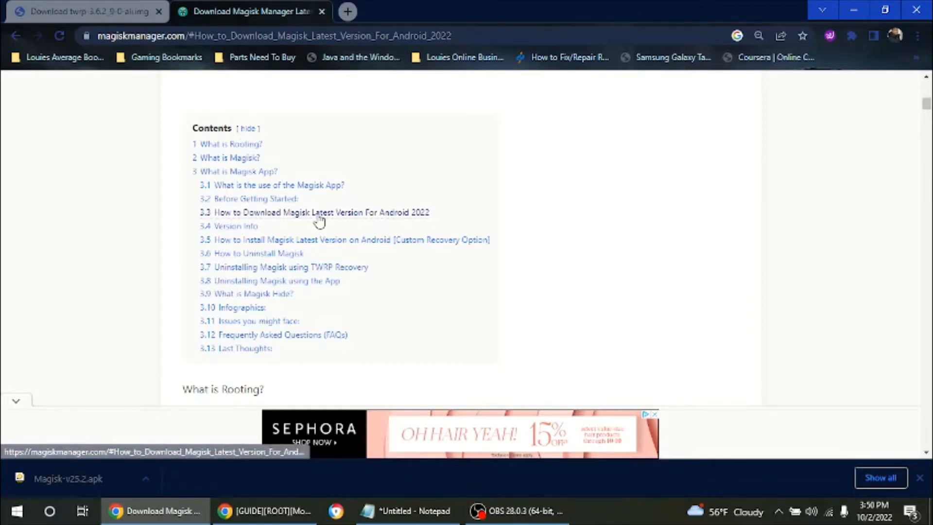
Jump to section 3.3, 'How to Download Magisk Latest Version For Android 2022'.
{"action": "left_click", "coordinate": [318, 212]}
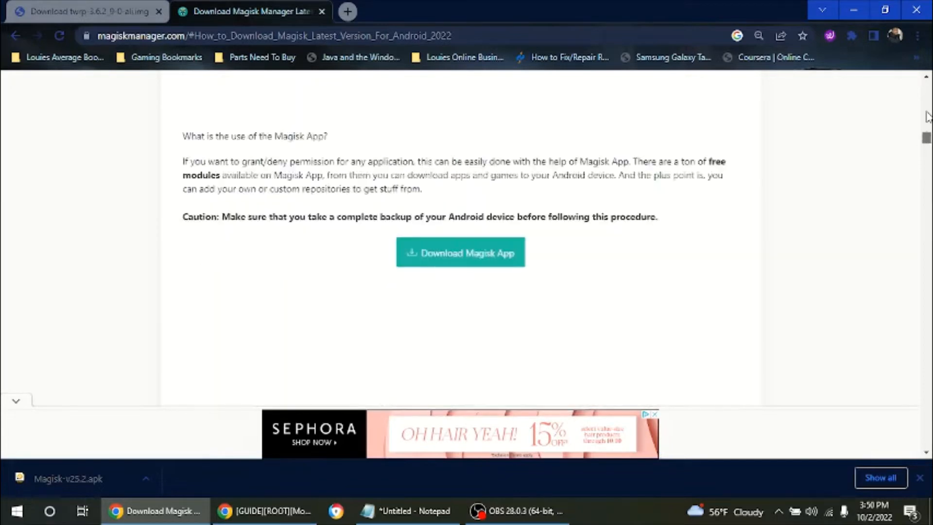
{"action": "scroll", "scroll_direction": "up", "scroll_amount": 3}
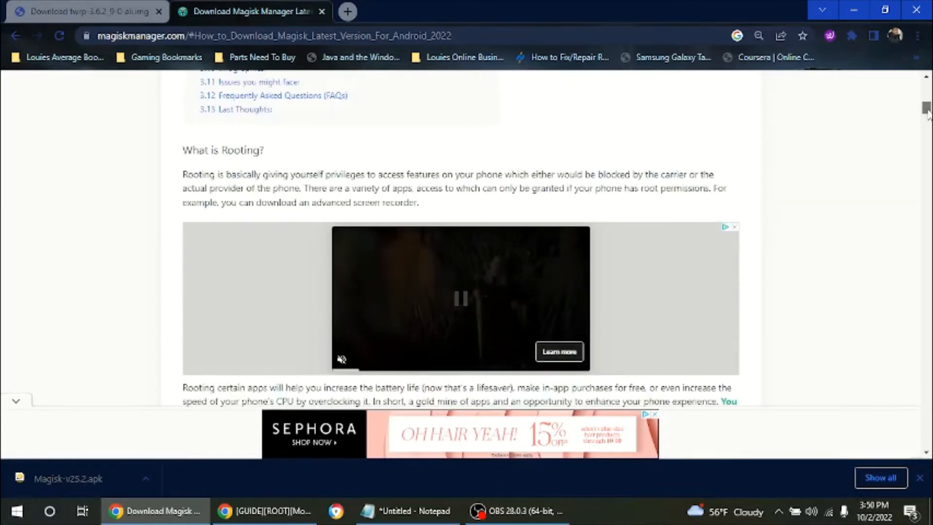
{"action": "scroll", "scroll_direction": "down", "scroll_amount": 3}
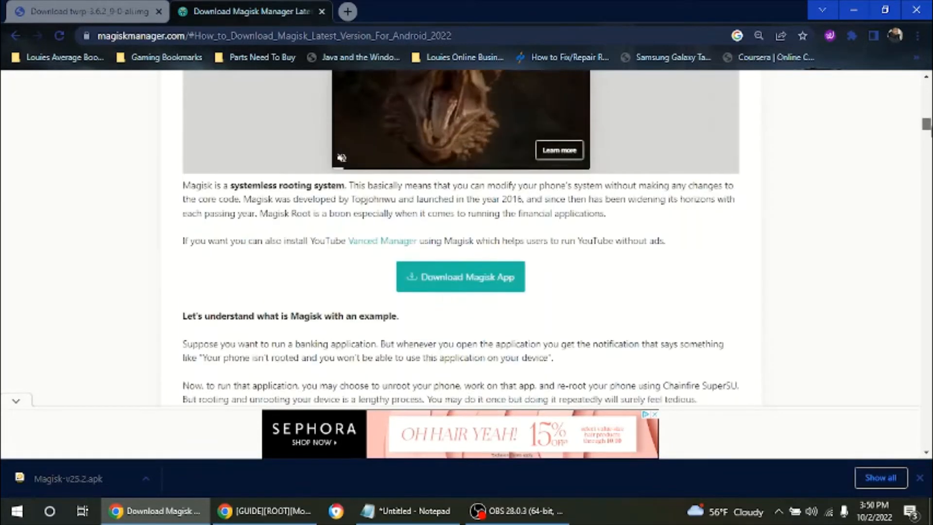
{"action": "scroll", "scroll_direction": "down", "scroll_amount": 3}
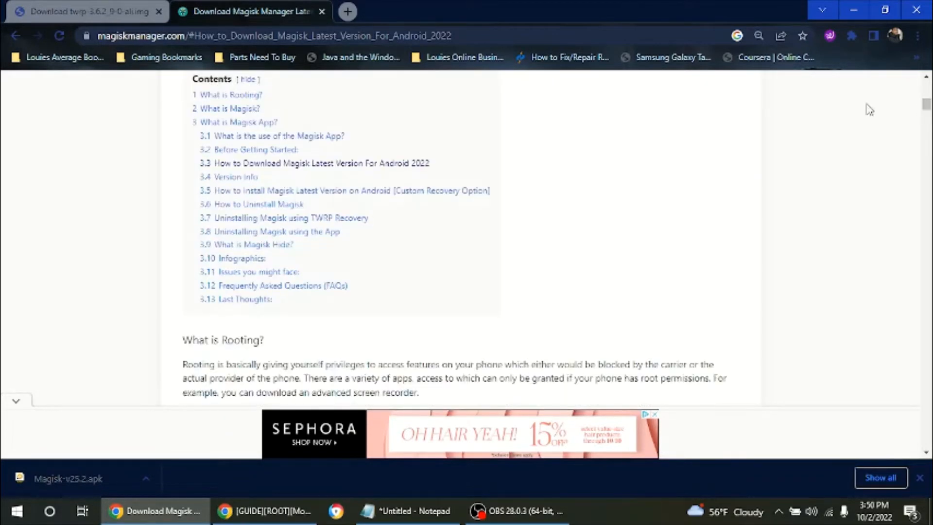
{"action": "mouse_move", "coordinate": [412, 169]}
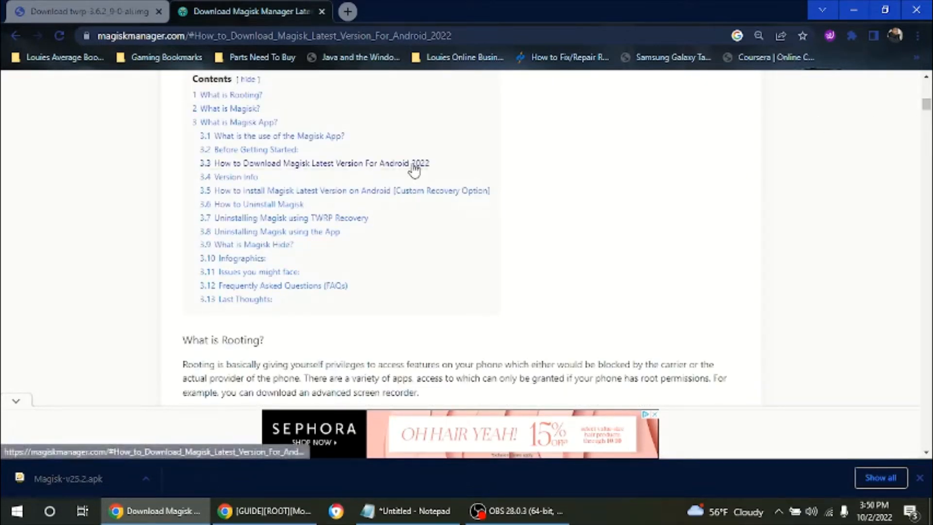
{"action": "left_click", "coordinate": [322, 163]}
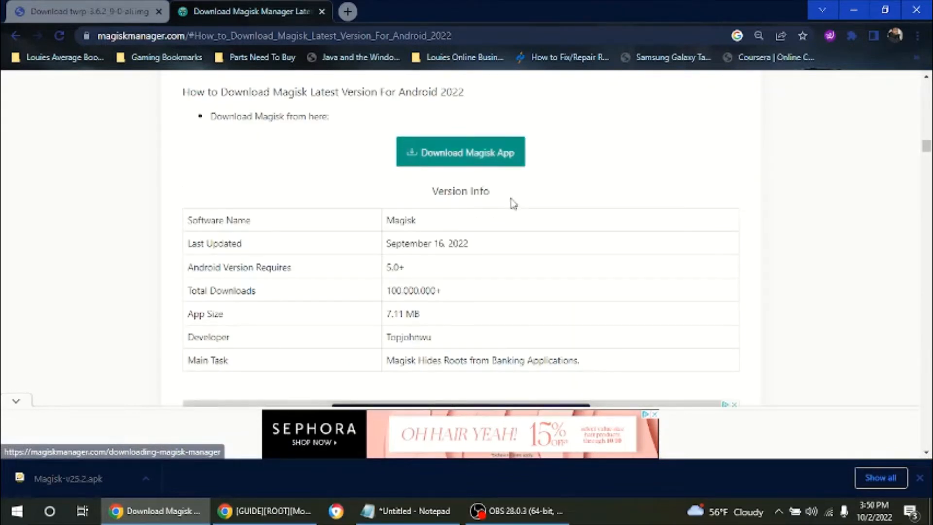
{"action": "mouse_move", "coordinate": [468, 157]}
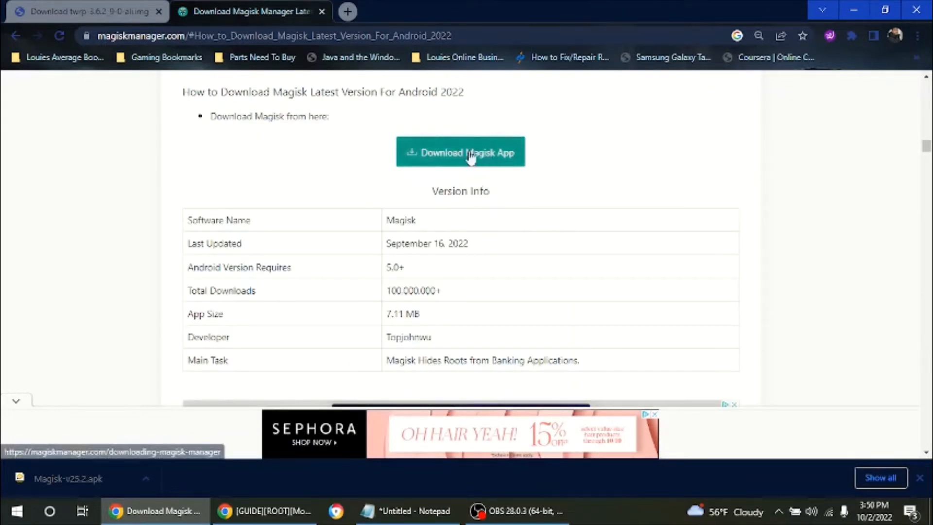
{"action": "mouse_move", "coordinate": [479, 158]}
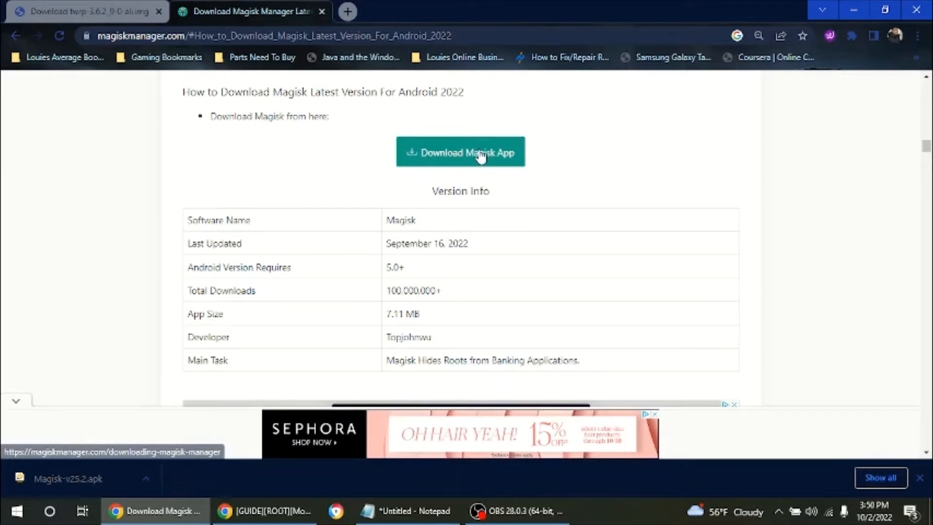
{"action": "mouse_move", "coordinate": [763, 27]}
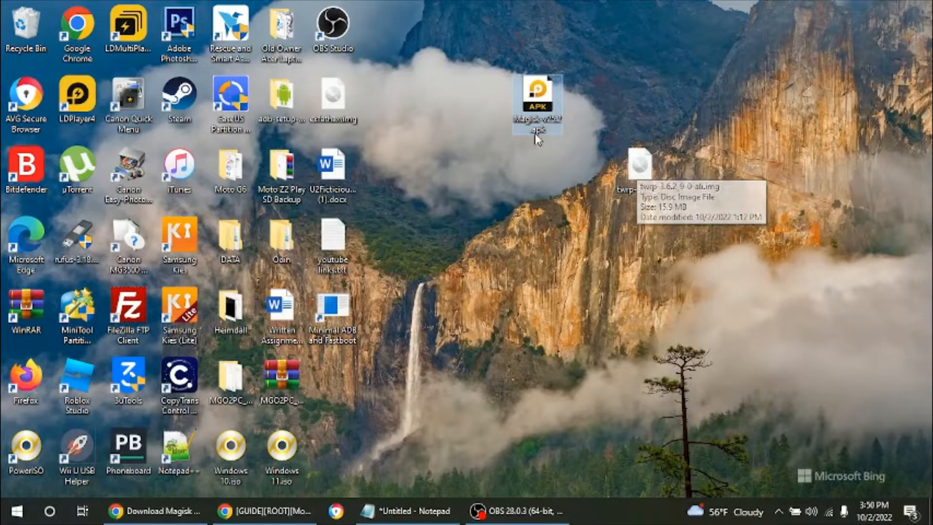
{"action": "mouse_move", "coordinate": [535, 134]}
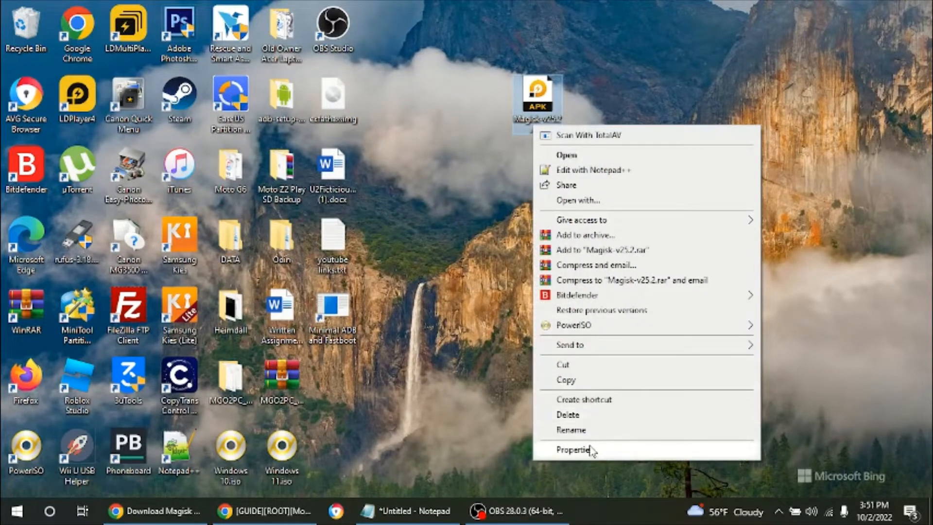
Rename Magisk-v25.2.apk to a .zip extension via Properties, confirming the warning.
{"action": "left_click", "coordinate": [578, 450]}
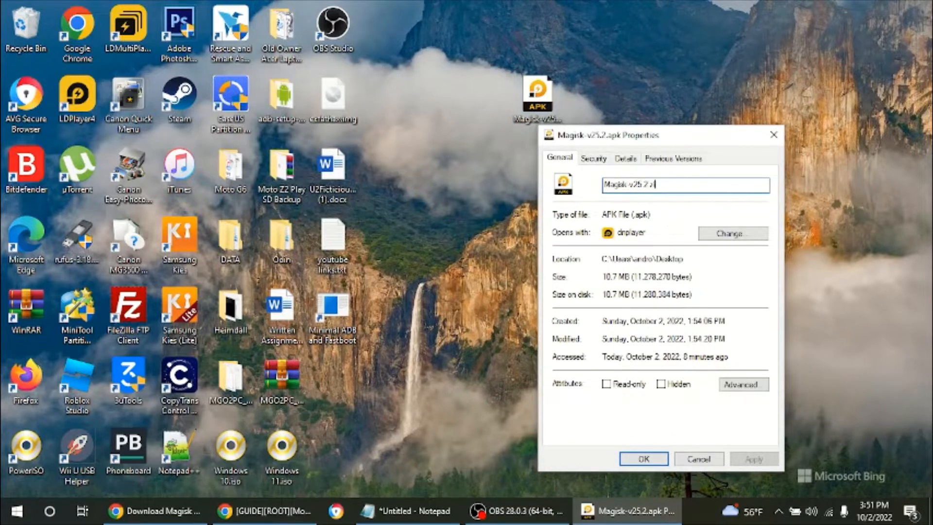
{"action": "type", "text": "zip"}
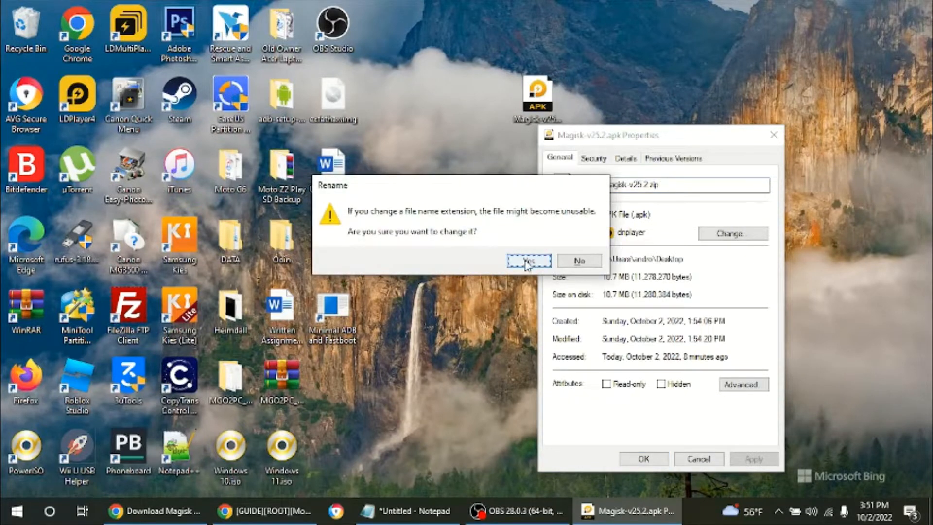
{"action": "left_click", "coordinate": [526, 260]}
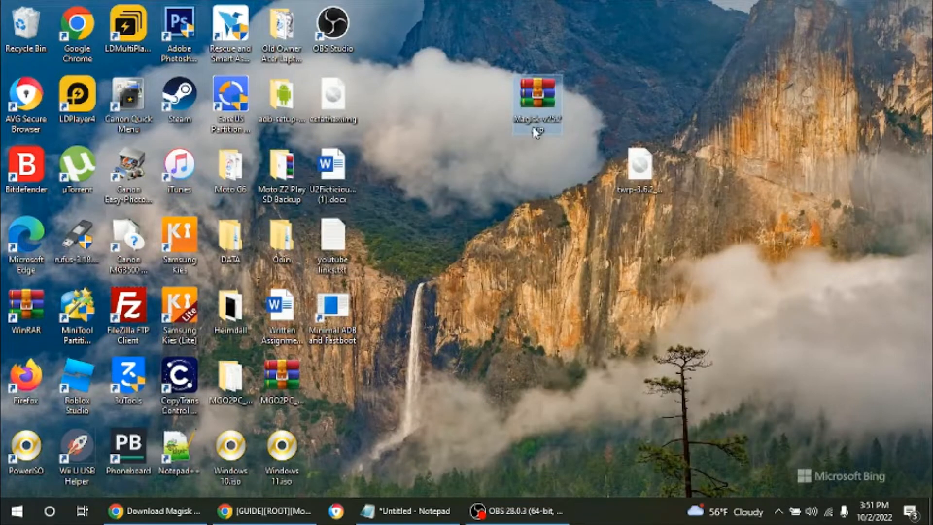
{"action": "mouse_move", "coordinate": [545, 99]}
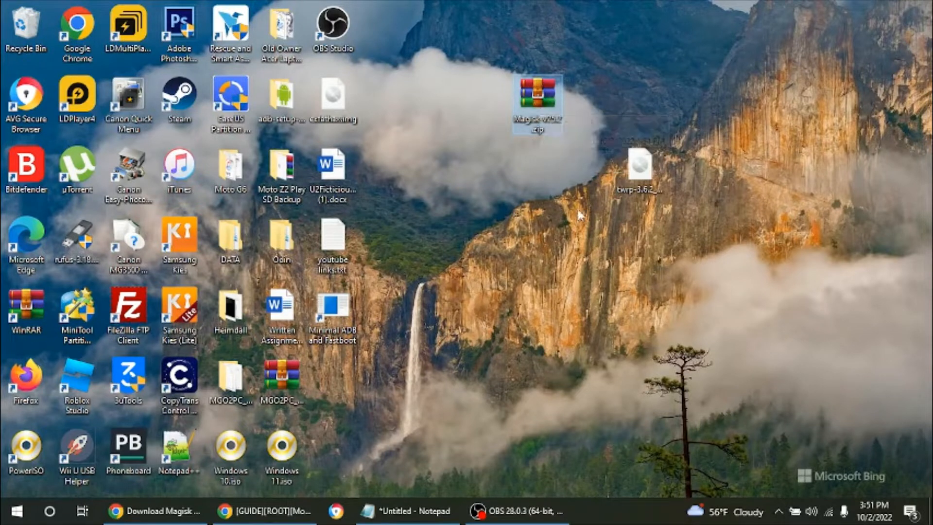
{"action": "left_click", "coordinate": [641, 168]}
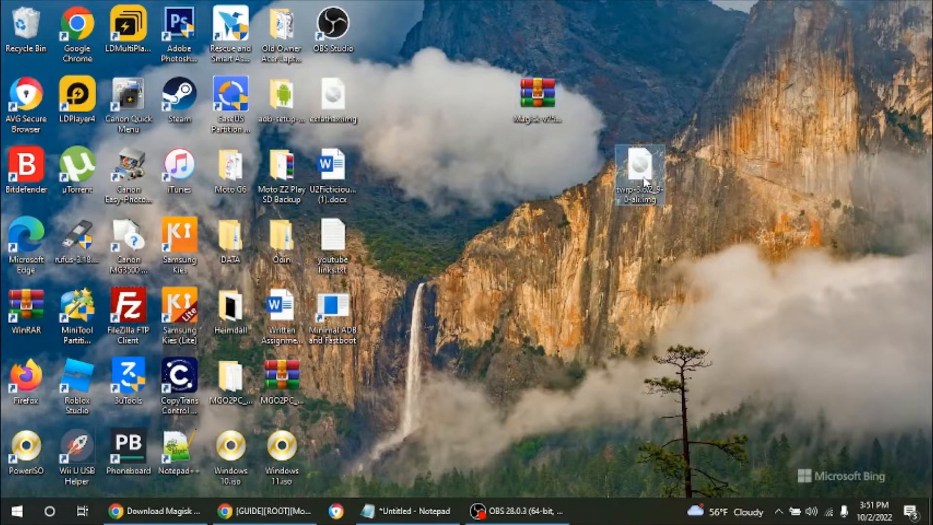
{"action": "mouse_move", "coordinate": [531, 177]}
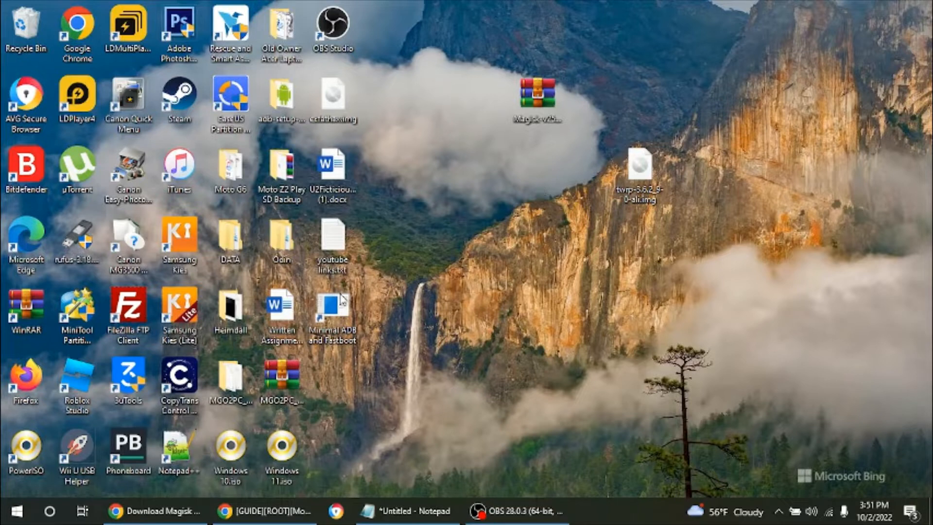
{"action": "mouse_move", "coordinate": [405, 363]}
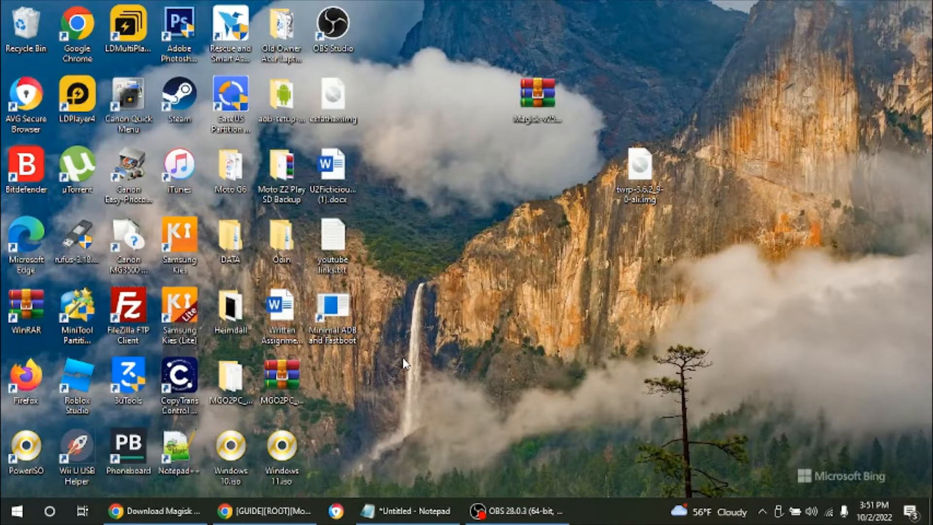
{"action": "mouse_move", "coordinate": [538, 94]}
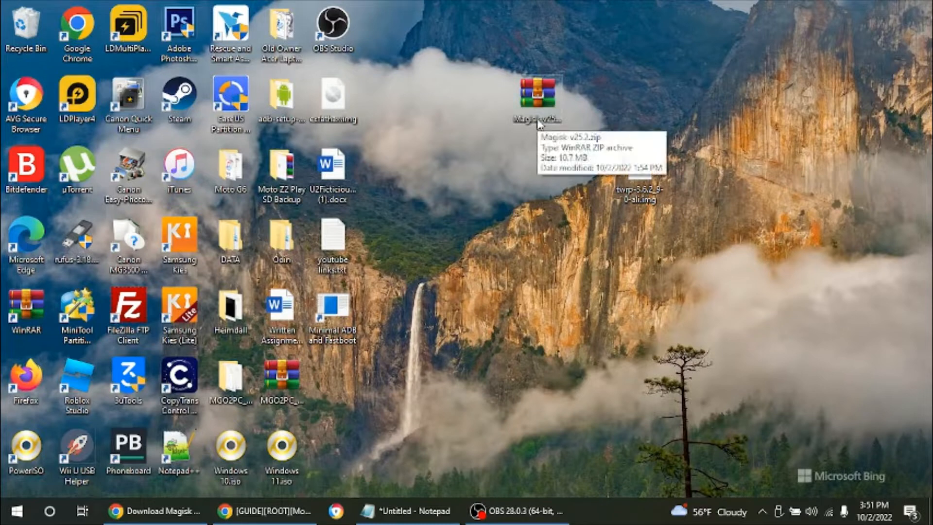
{"action": "mouse_move", "coordinate": [511, 177]}
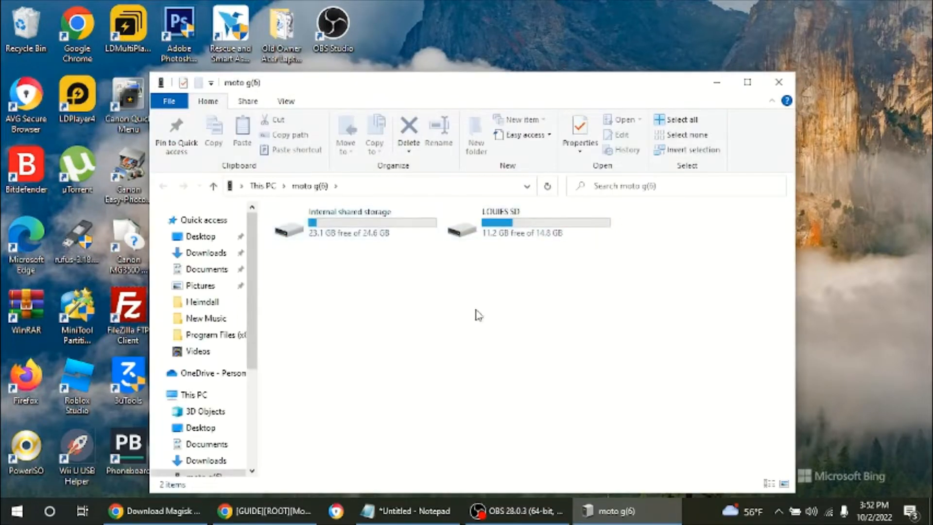
{"action": "mouse_move", "coordinate": [487, 313]}
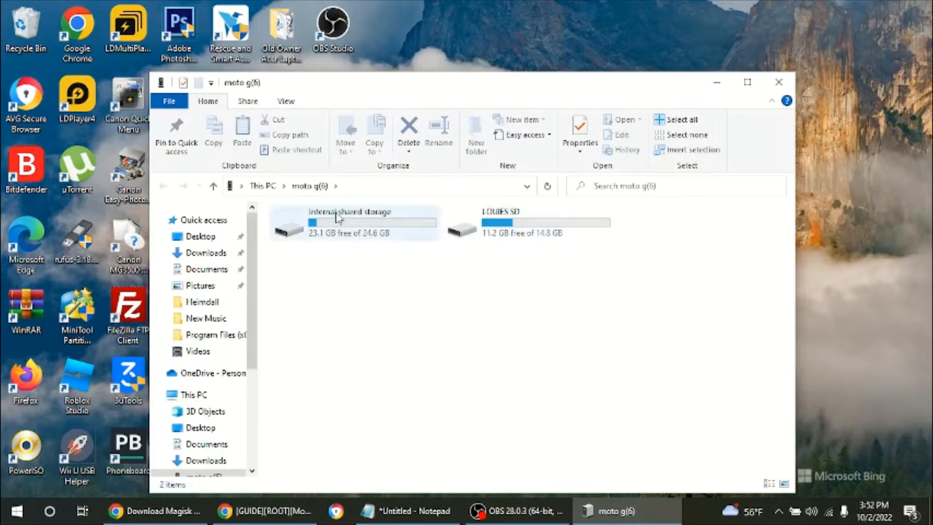
{"action": "mouse_move", "coordinate": [372, 215]}
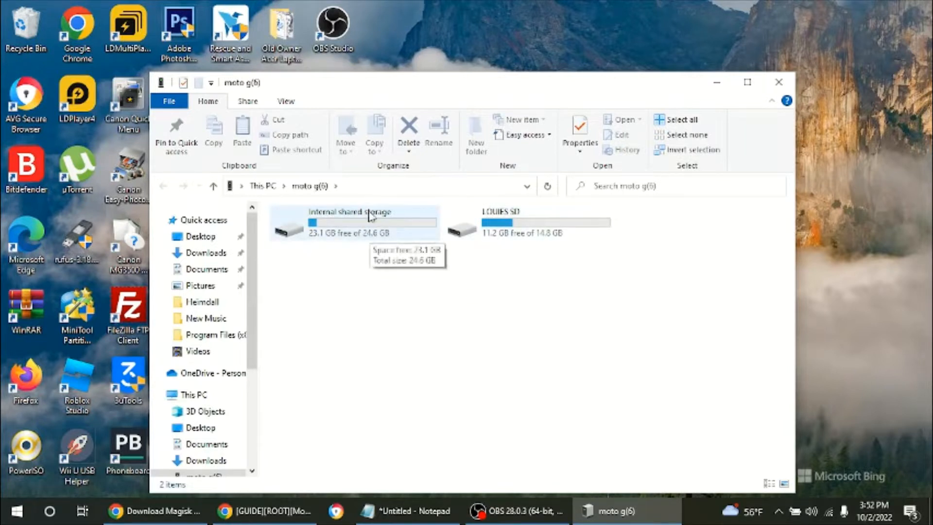
{"action": "mouse_move", "coordinate": [368, 225]}
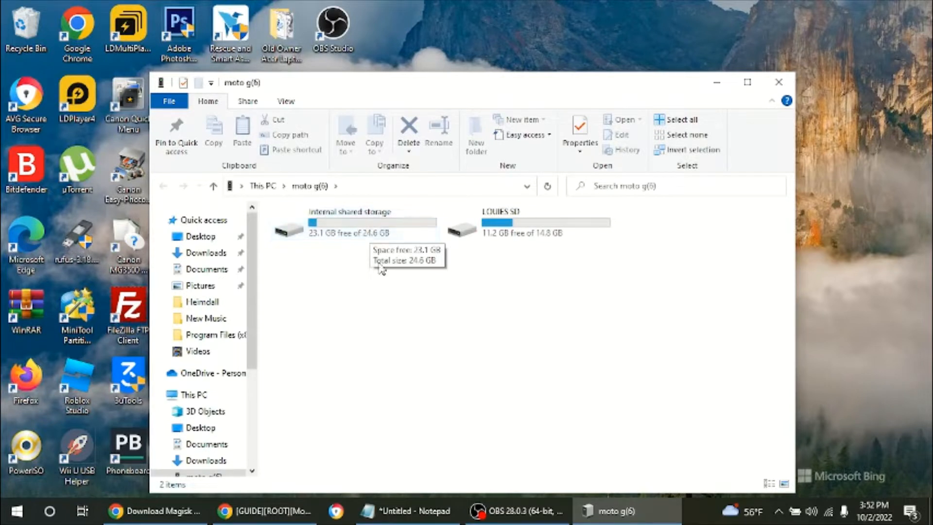
{"action": "mouse_move", "coordinate": [382, 269]}
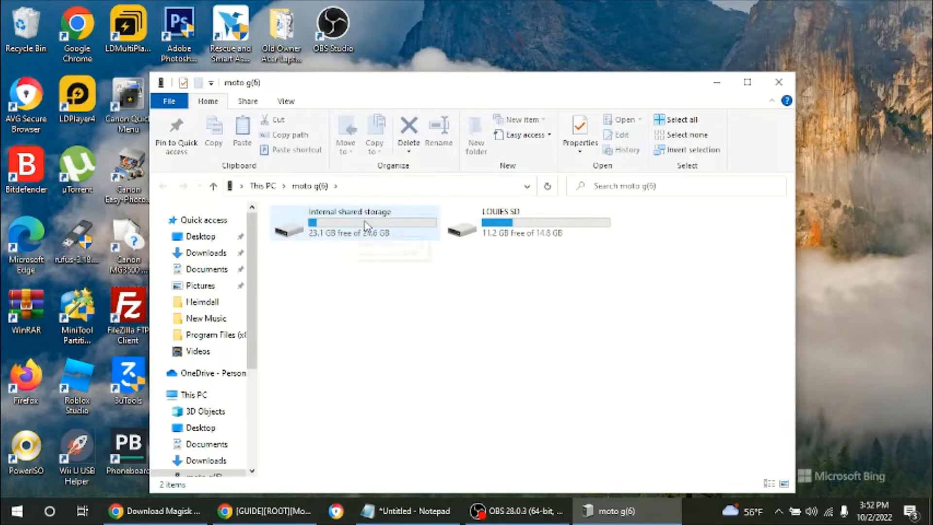
{"action": "mouse_move", "coordinate": [363, 228]}
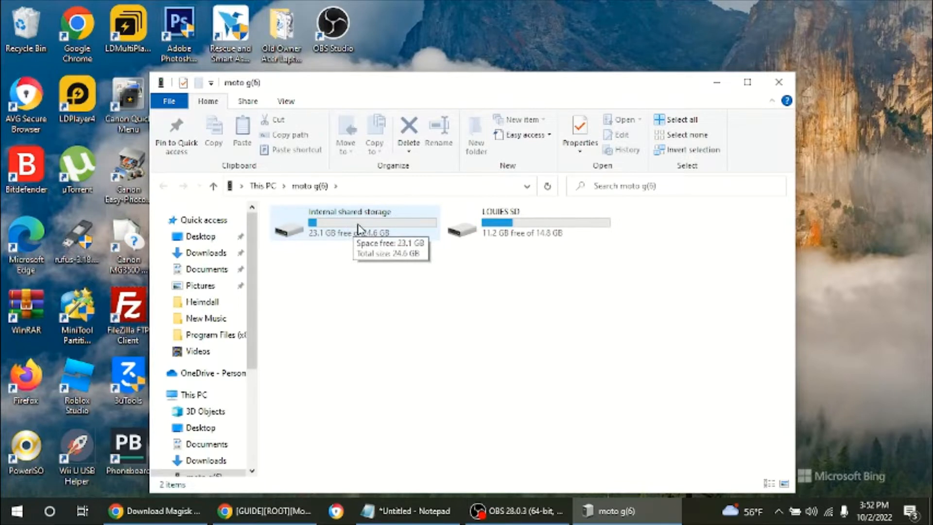
{"action": "mouse_move", "coordinate": [513, 229]}
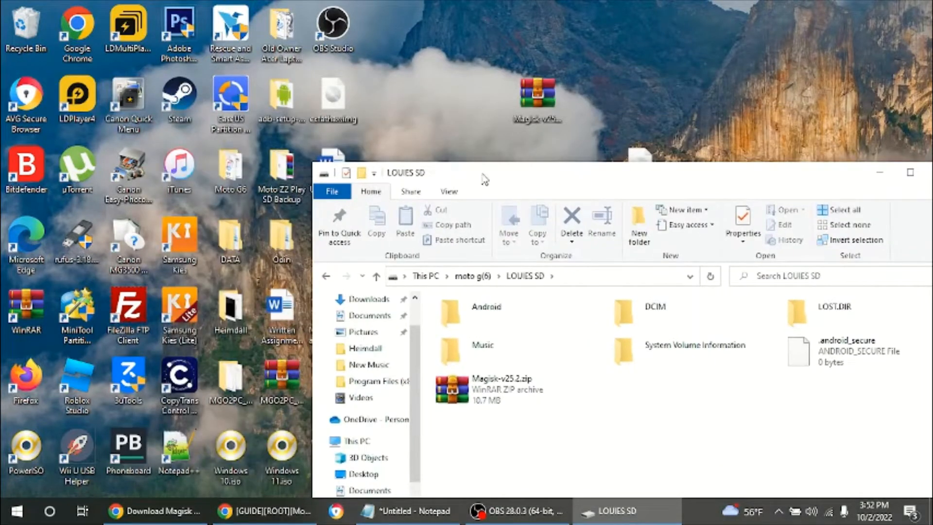
{"action": "mouse_move", "coordinate": [611, 382]}
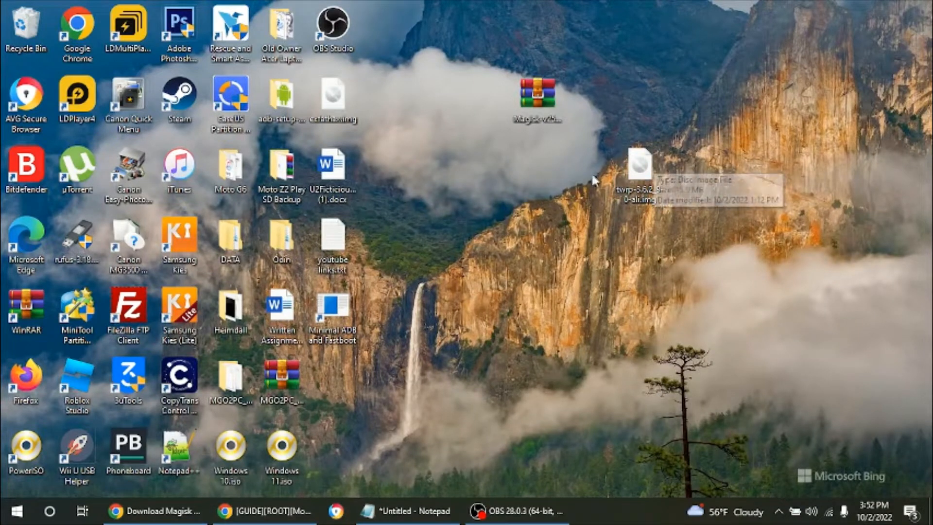
{"action": "mouse_move", "coordinate": [292, 243]}
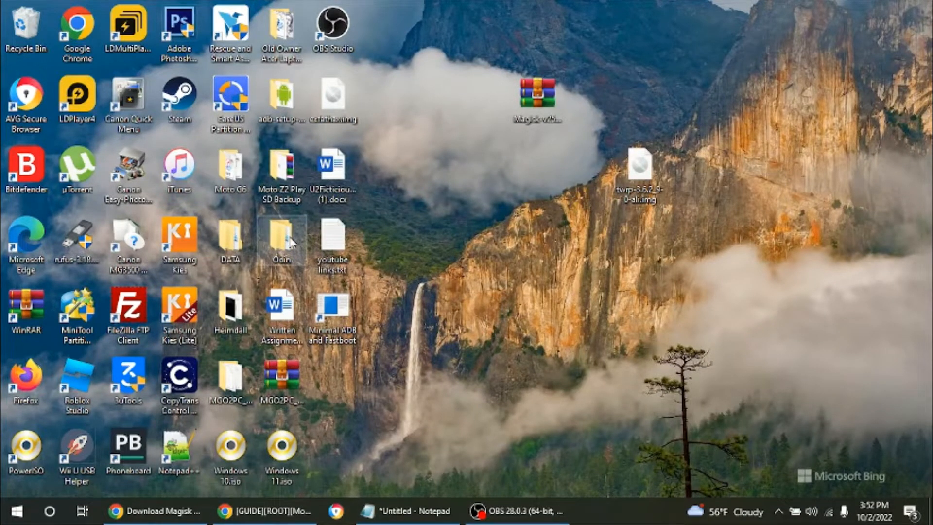
{"action": "mouse_move", "coordinate": [341, 336]}
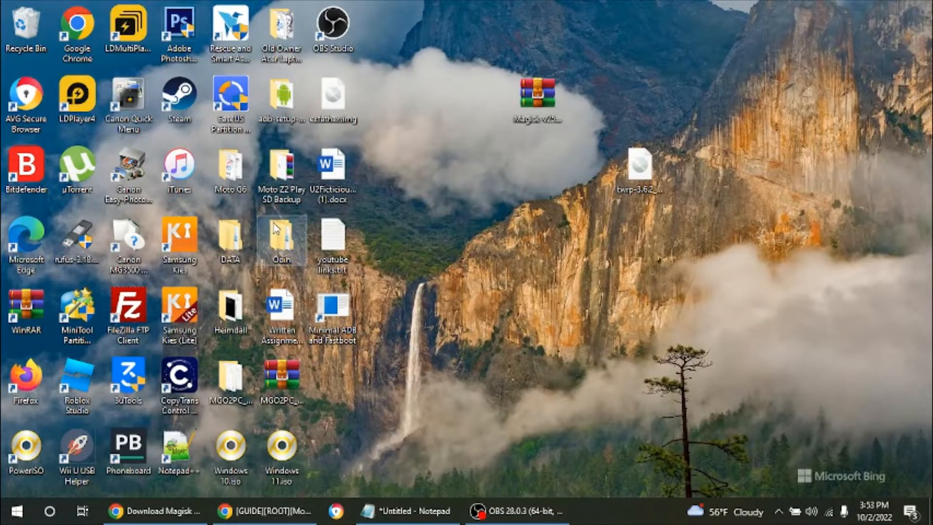
Navigate This PC > Acer (C:) > Program Files (x86) > Minimal ADB and Fastboot.
{"action": "double_click", "coordinate": [281, 239]}
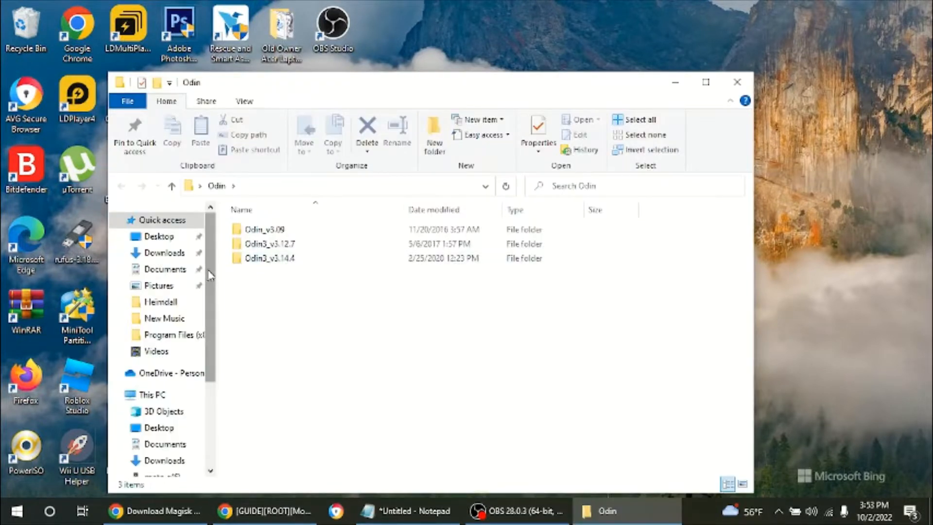
{"action": "left_click", "coordinate": [152, 394]}
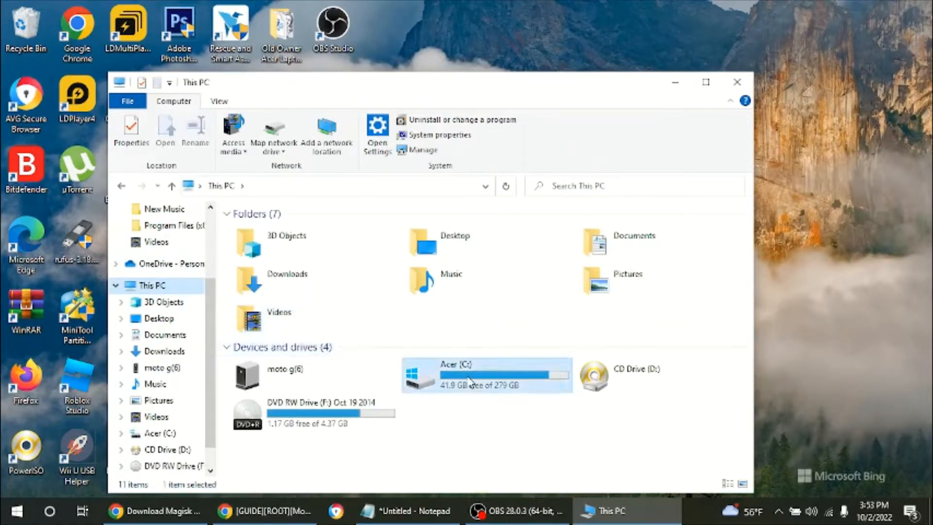
{"action": "double_click", "coordinate": [470, 377]}
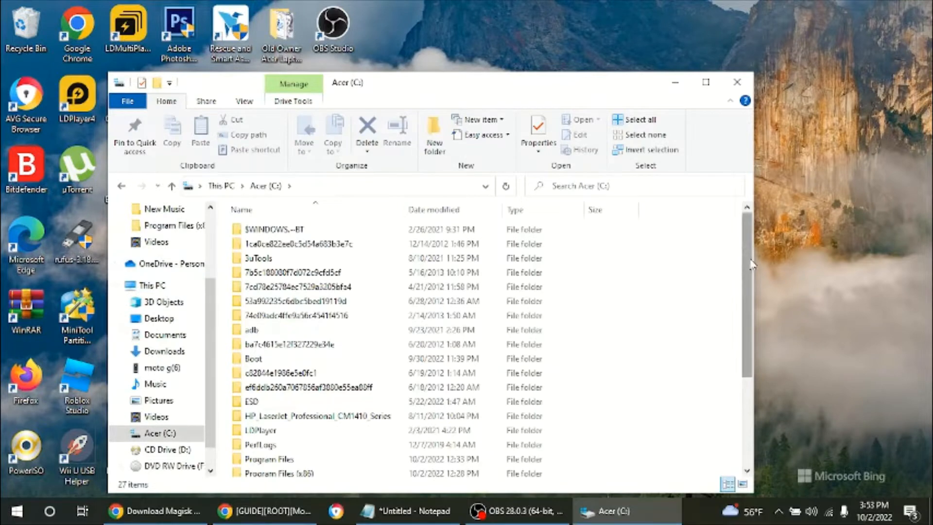
{"action": "scroll", "scroll_direction": "down", "scroll_amount": 3}
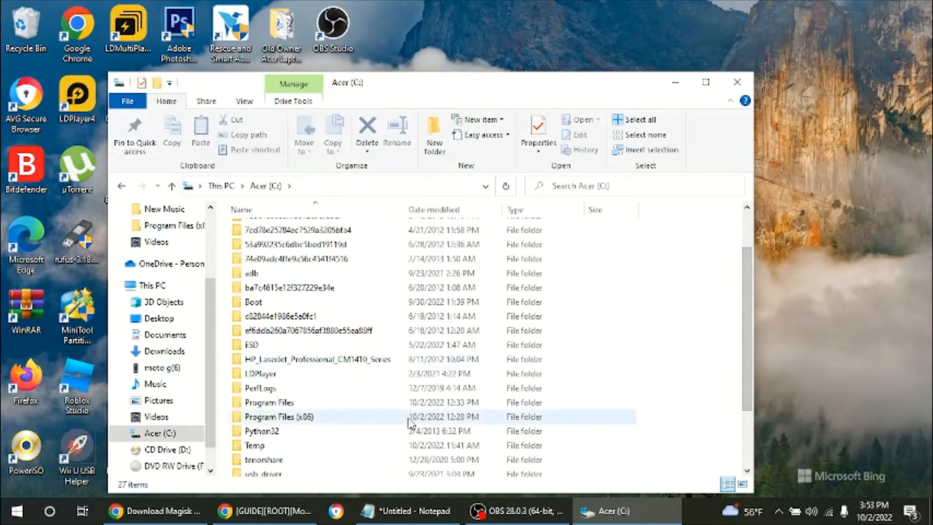
{"action": "double_click", "coordinate": [277, 417]}
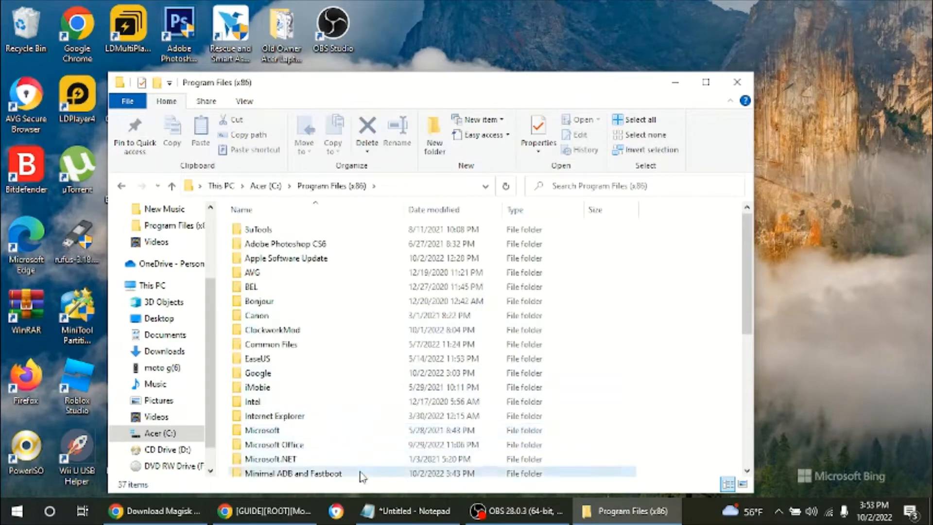
{"action": "double_click", "coordinate": [288, 474]}
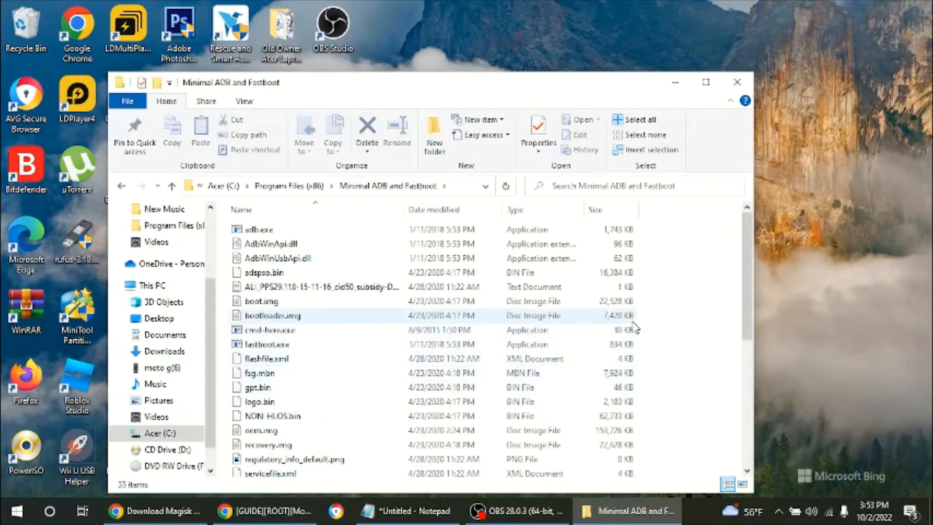
{"action": "scroll", "scroll_direction": "down", "scroll_amount": 3}
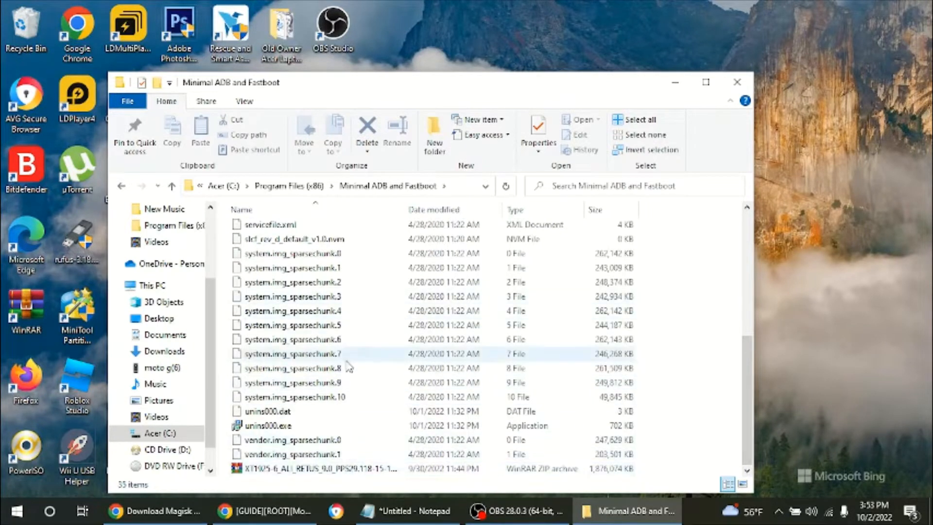
{"action": "mouse_move", "coordinate": [649, 356]}
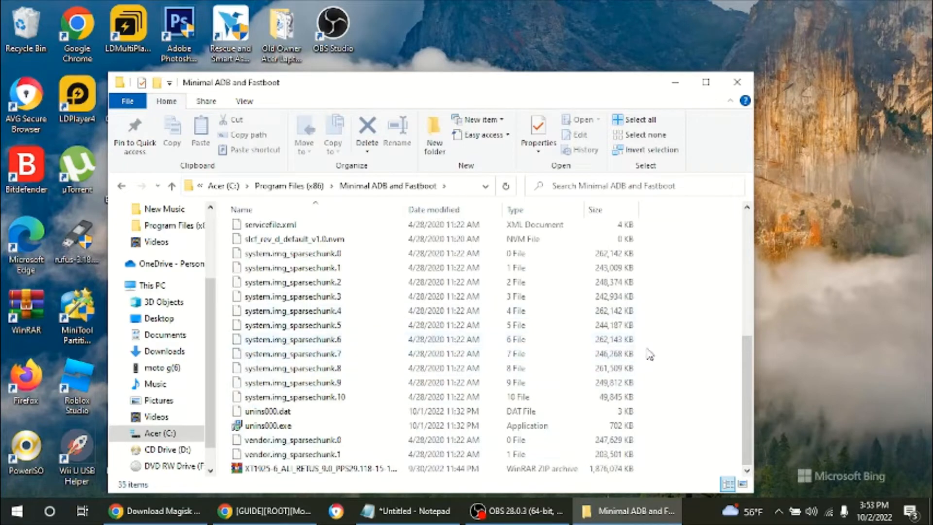
{"action": "scroll", "scroll_direction": "up", "scroll_amount": 3}
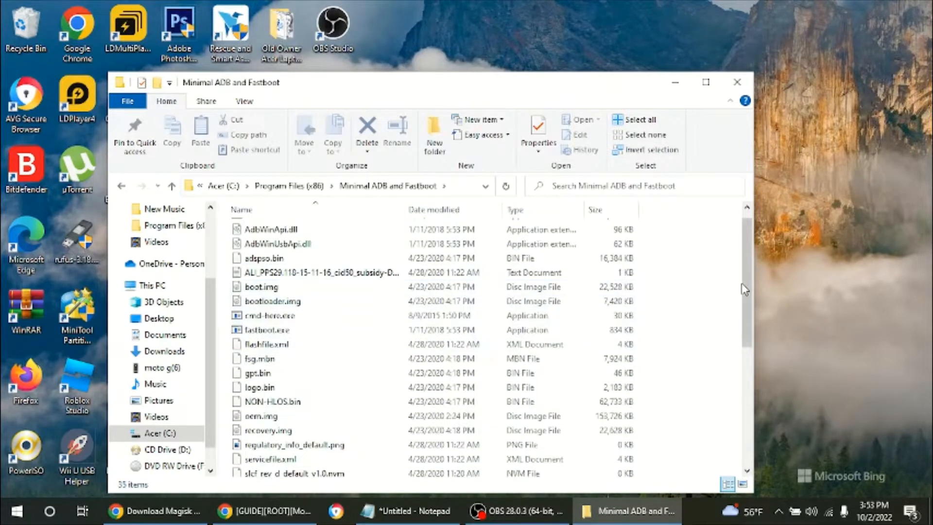
{"action": "scroll", "scroll_direction": "down", "scroll_amount": 3}
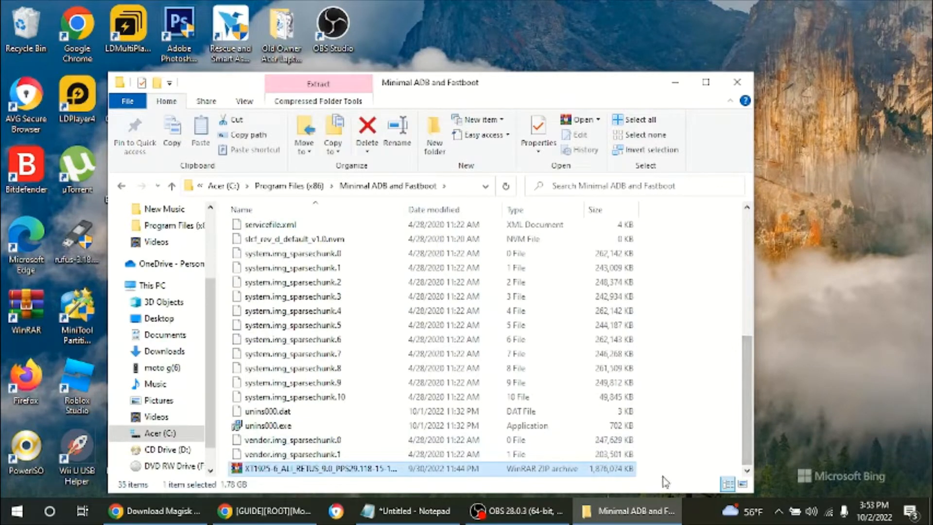
{"action": "mouse_move", "coordinate": [429, 76]}
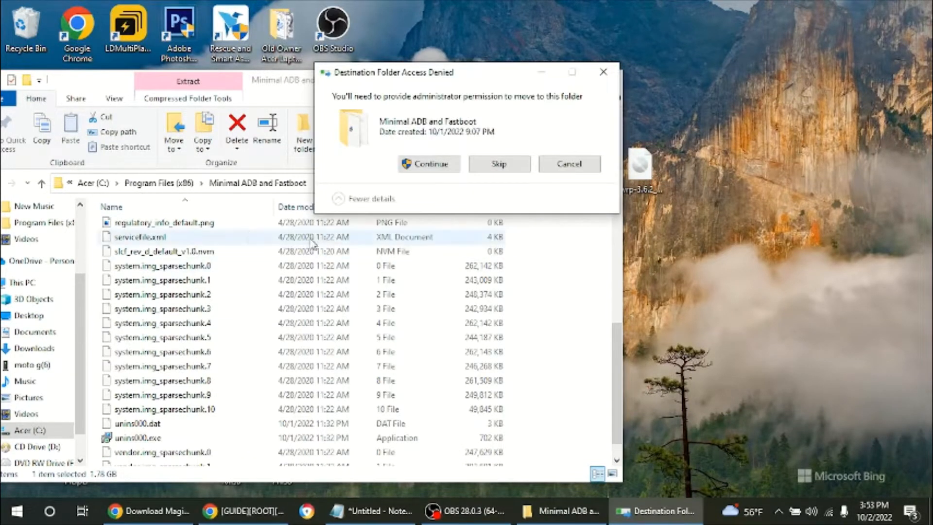
Grant administrator permission to move the TWRP image into Minimal ADB and Fastboot.
{"action": "left_click", "coordinate": [428, 164]}
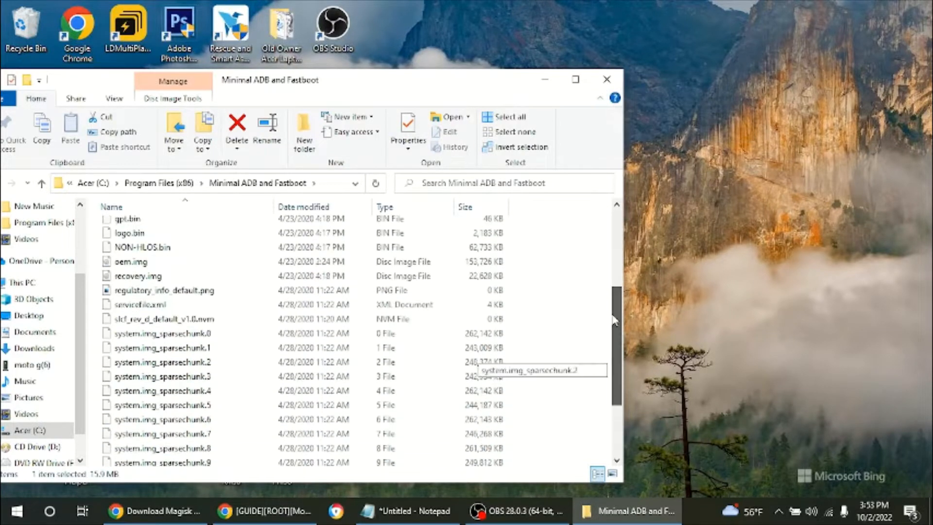
{"action": "scroll", "scroll_direction": "up", "scroll_amount": 3}
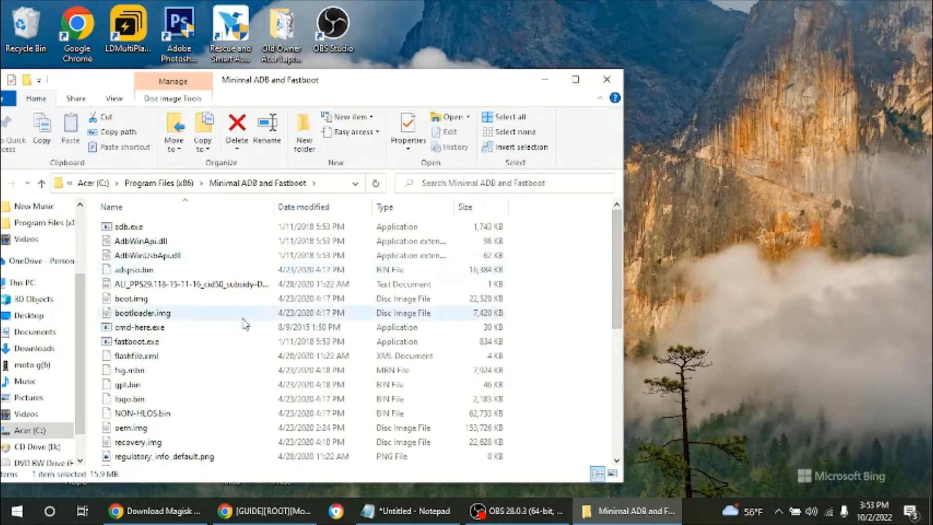
{"action": "left_click", "coordinate": [139, 327]}
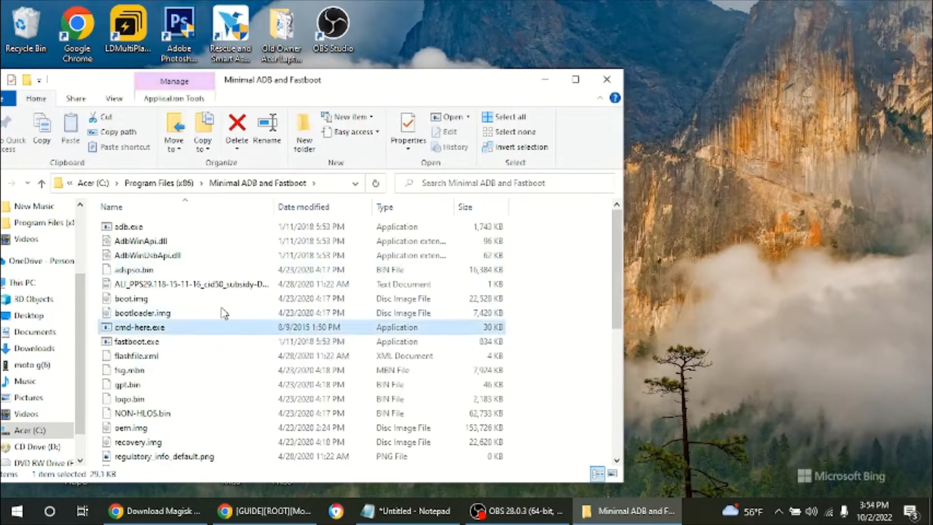
Launch cmd-here.exe from the Minimal ADB and Fastboot folder, discarding the blank window, and maximize it.
{"action": "double_click", "coordinate": [139, 327]}
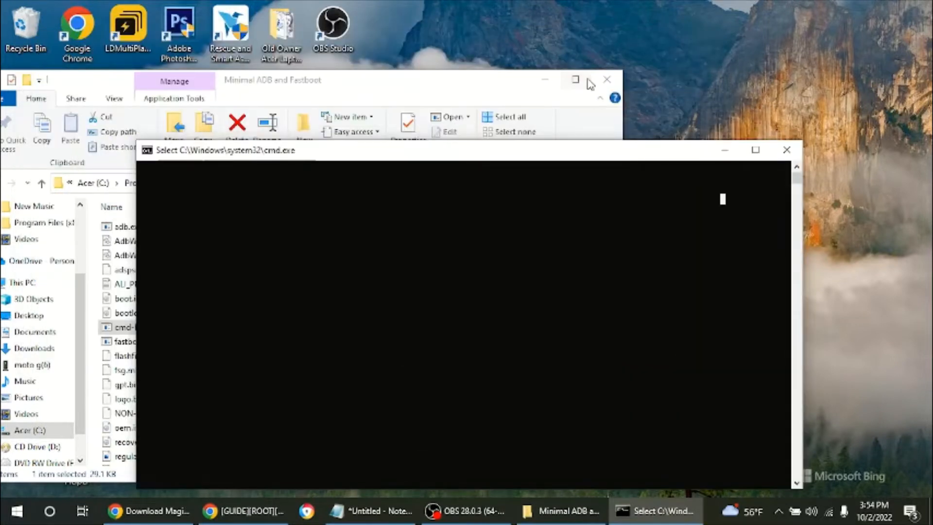
{"action": "mouse_move", "coordinate": [772, 212]}
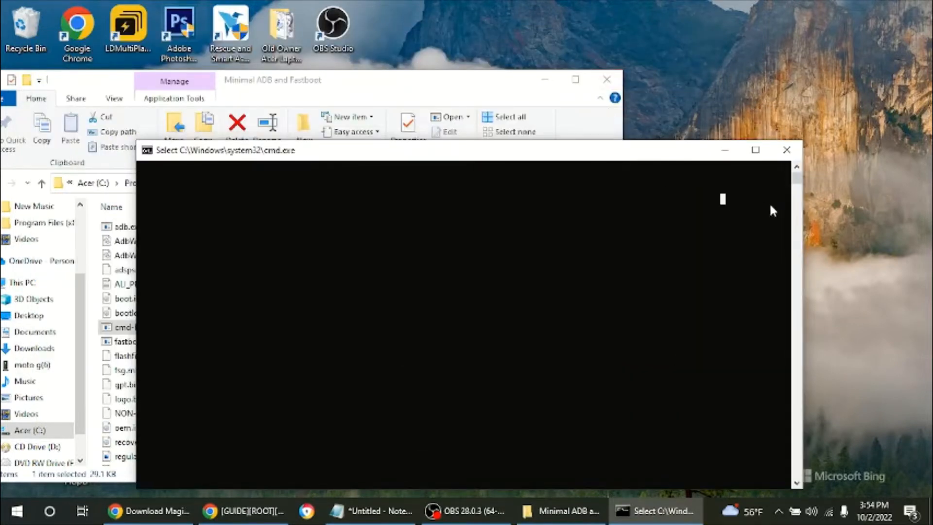
{"action": "mouse_move", "coordinate": [698, 174]}
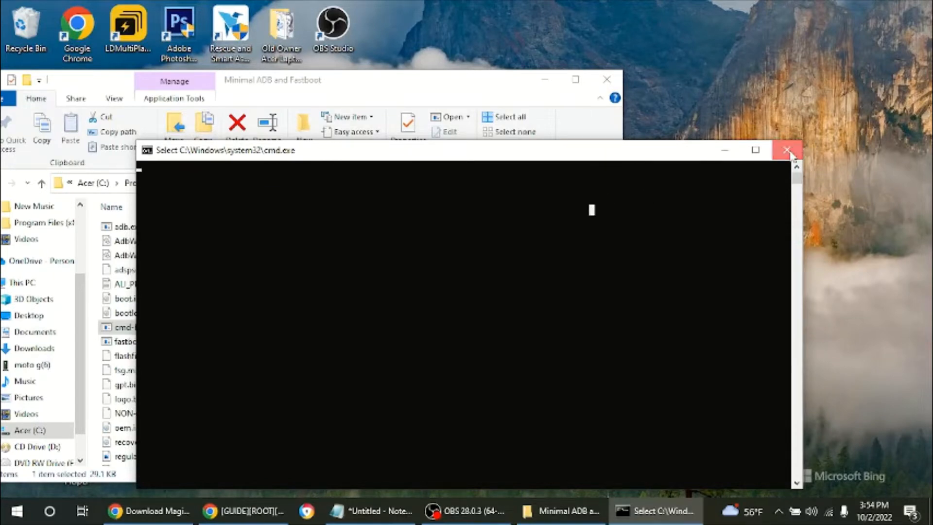
{"action": "left_click", "coordinate": [788, 150]}
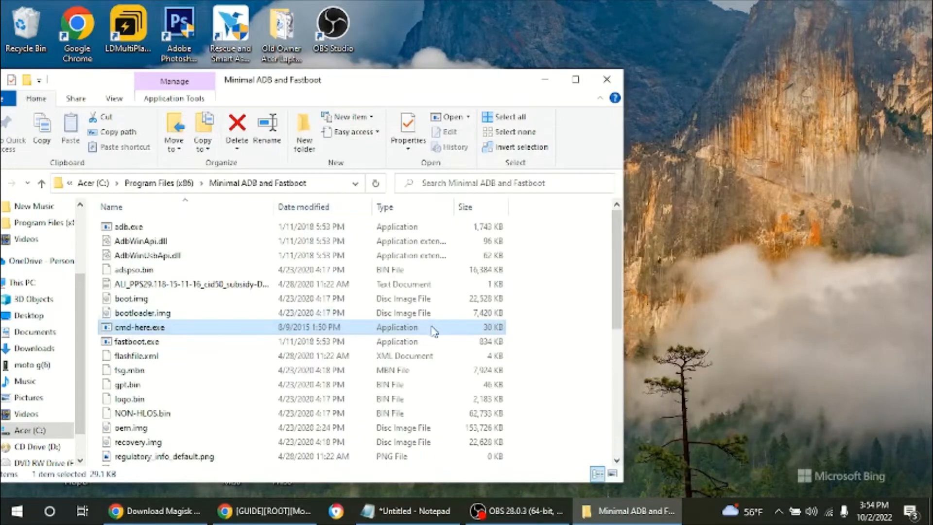
{"action": "double_click", "coordinate": [140, 327]}
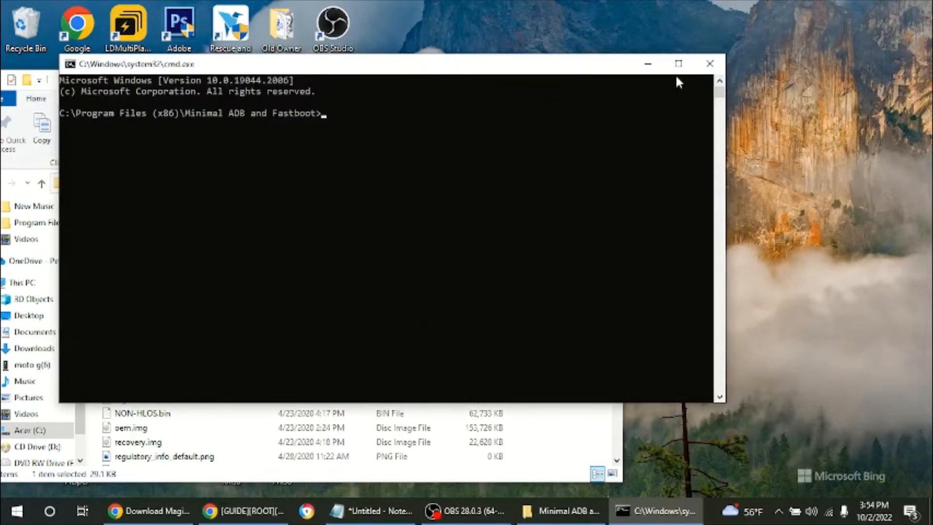
{"action": "left_click", "coordinate": [679, 63]}
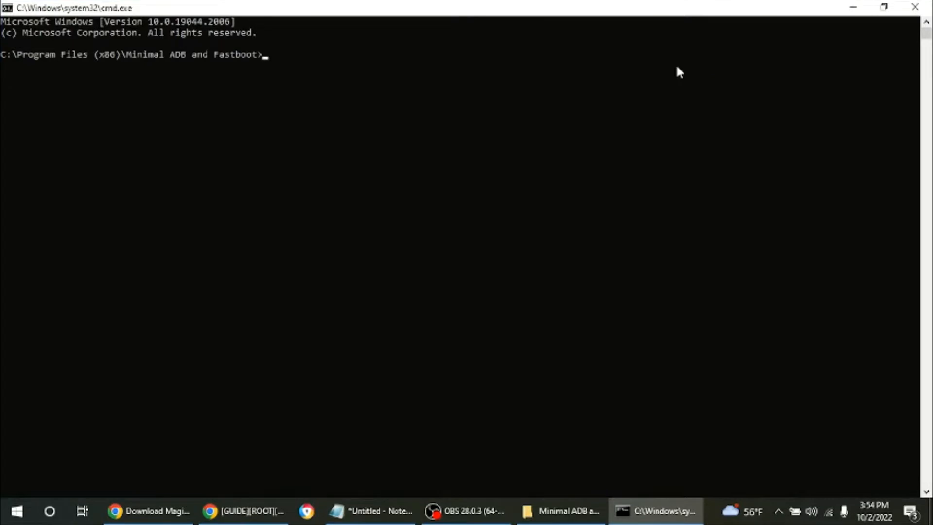
{"action": "mouse_move", "coordinate": [618, 199]}
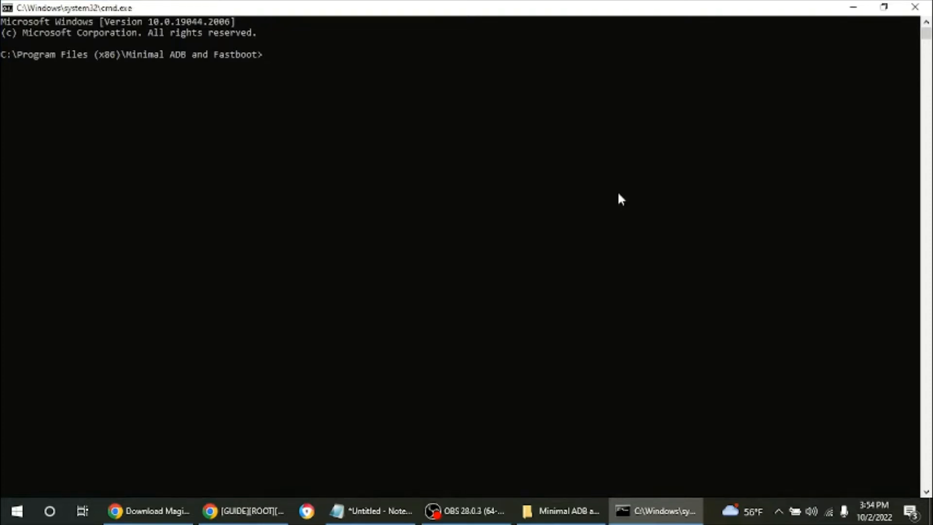
Run 'adb devices' to confirm the phone is attached, then 'adb reboot bootloader'.
{"action": "type", "text": "adb"}
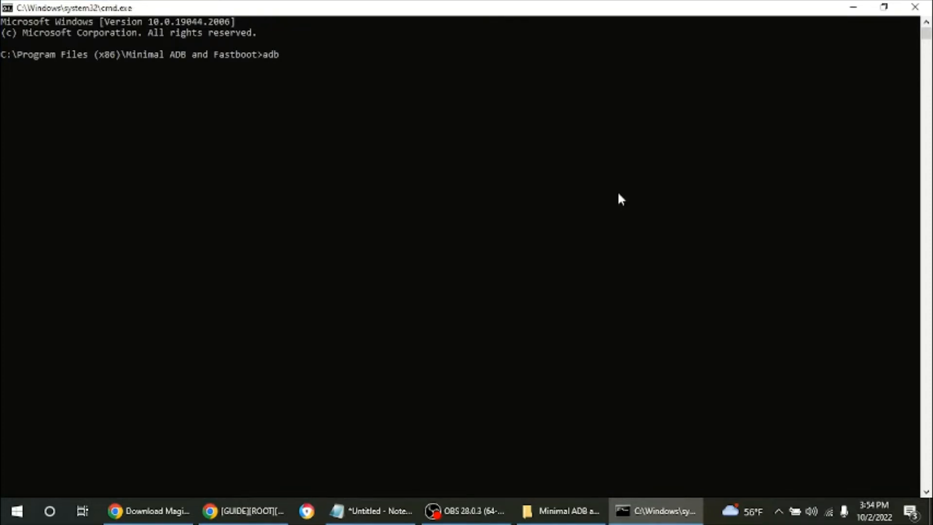
{"action": "type", "text": "devices"}
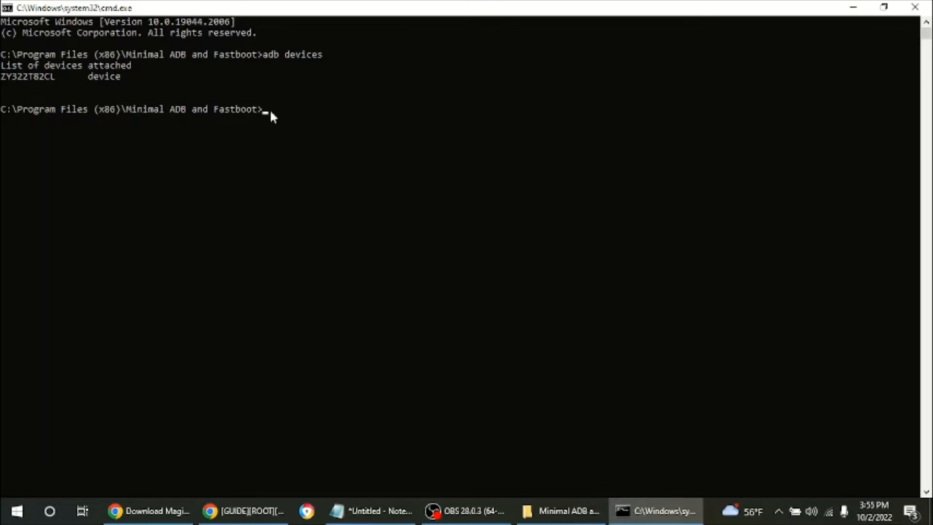
{"action": "type", "text": "adb"}
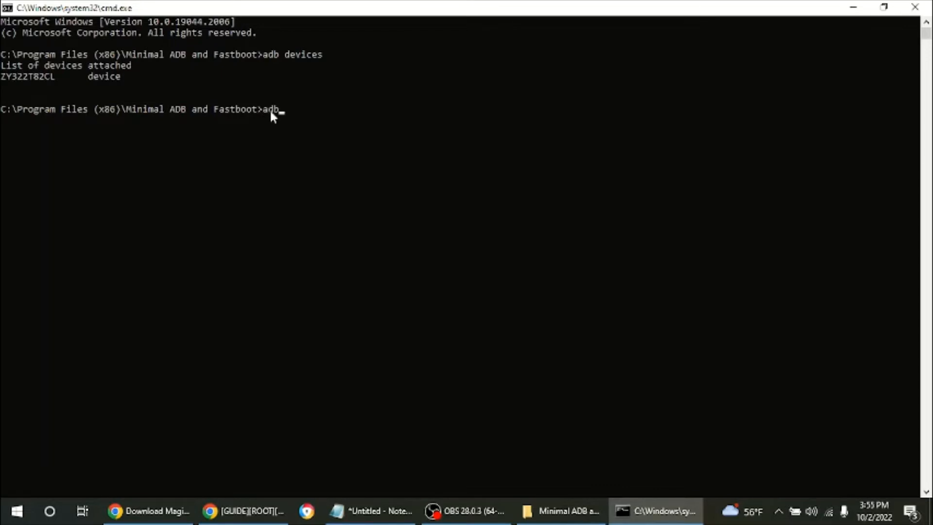
{"action": "type", "text": "reboot"}
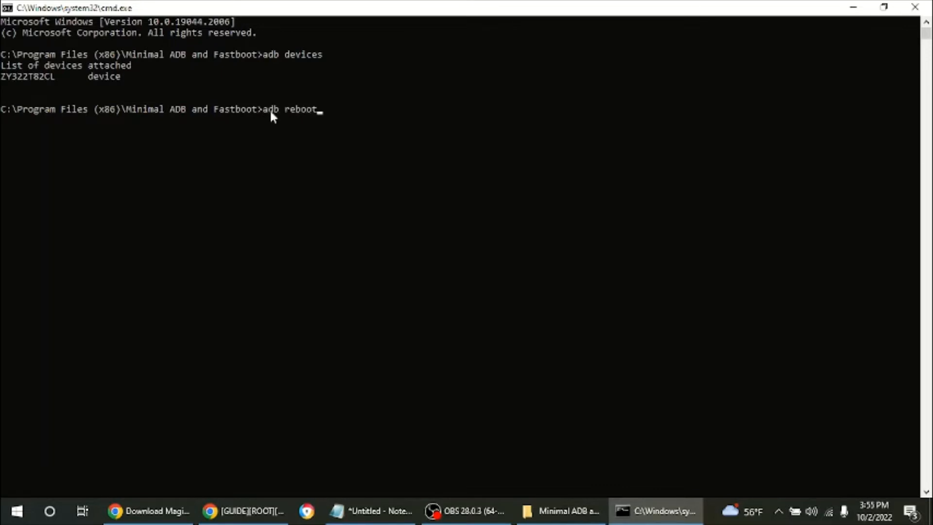
{"action": "type", "text": "bootloader"}
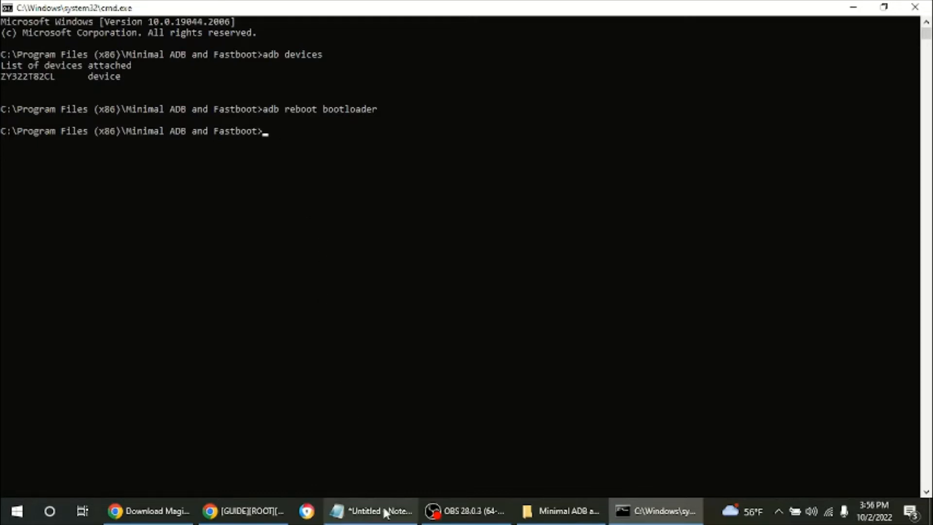
In the Notepad notes, select the full 'fastboot flash recovery twrp-3.6.2_9-0-ali.img' command line.
{"action": "left_click", "coordinate": [371, 524]}
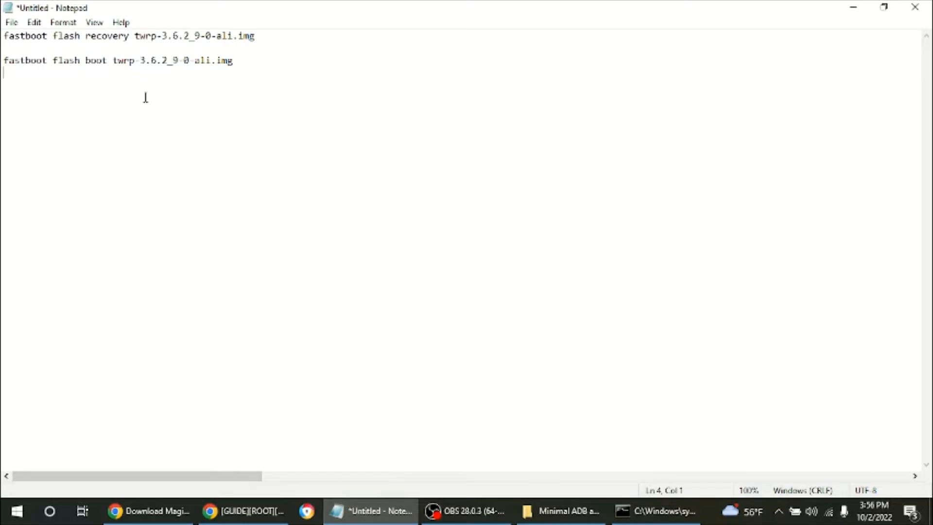
{"action": "mouse_move", "coordinate": [138, 40]}
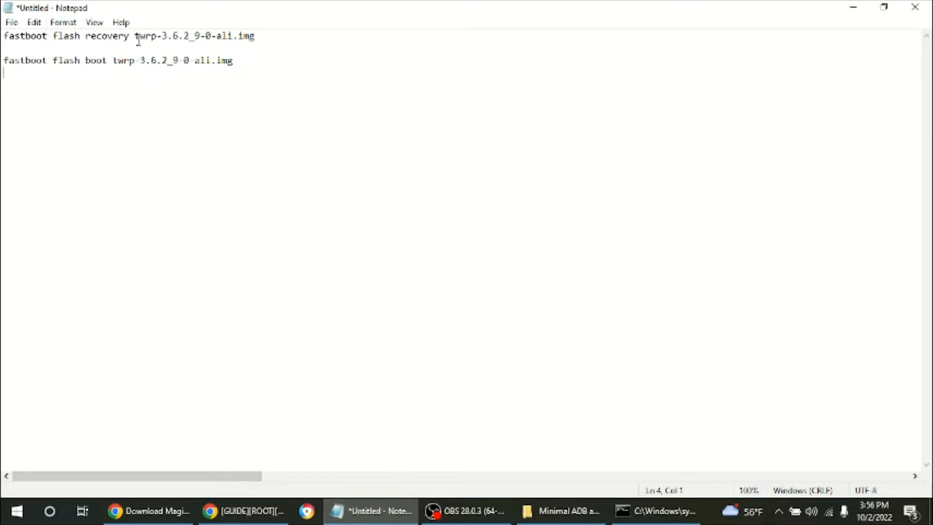
{"action": "left_click", "coordinate": [140, 61]}
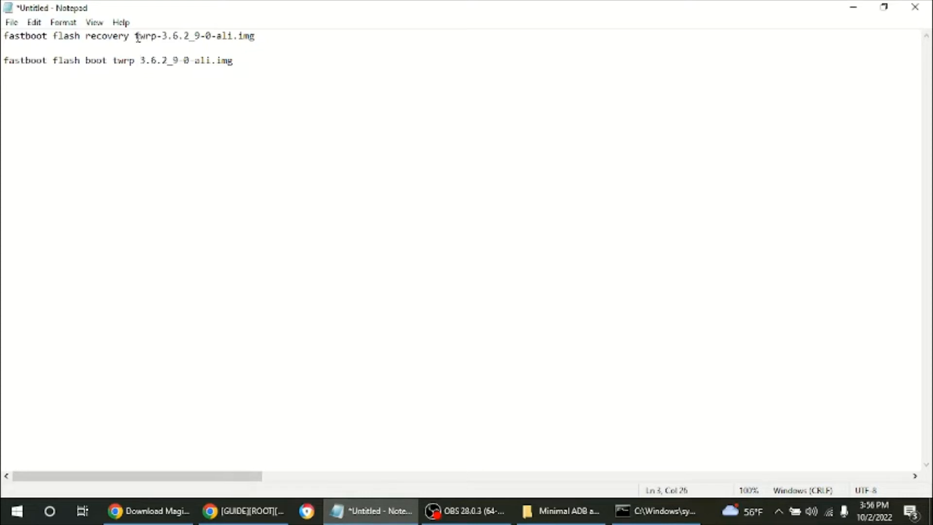
{"action": "left_click_drag", "start_coordinate": [134, 35], "coordinate": [188, 36]}
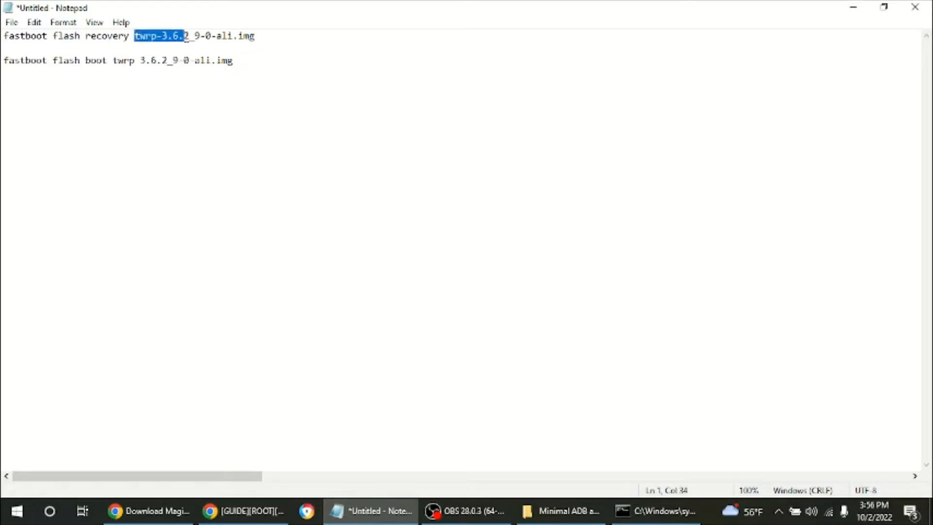
{"action": "left_click_drag", "start_coordinate": [186, 35], "coordinate": [254, 35]}
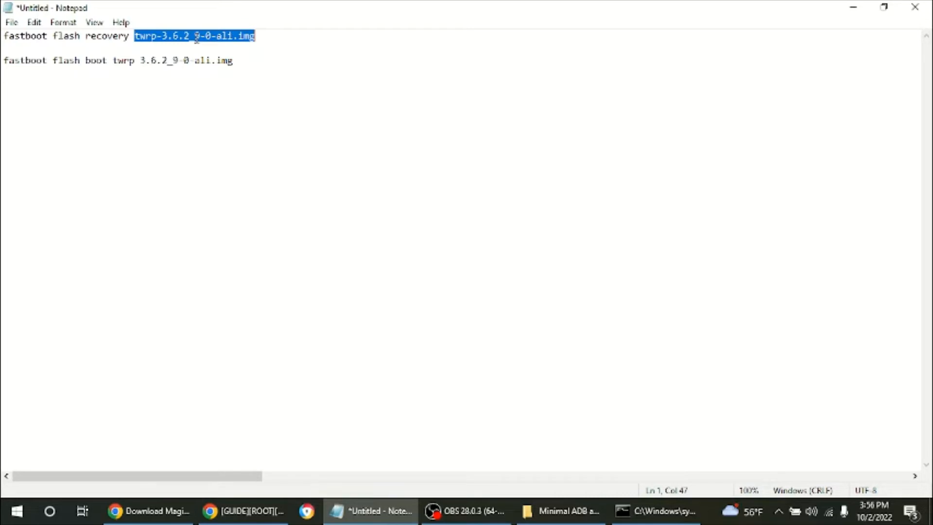
{"action": "left_click", "coordinate": [195, 36]}
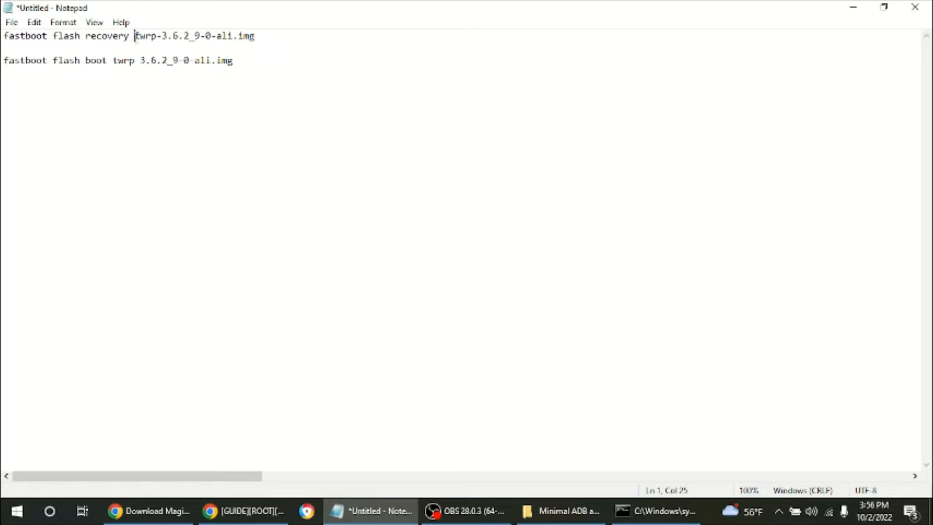
{"action": "left_click_drag", "start_coordinate": [135, 36], "coordinate": [255, 36]}
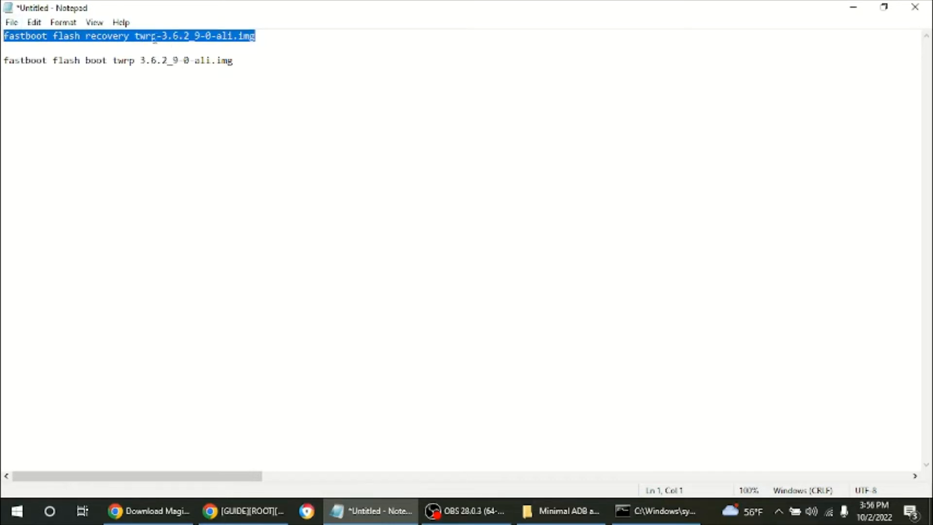
{"action": "mouse_move", "coordinate": [592, 484]}
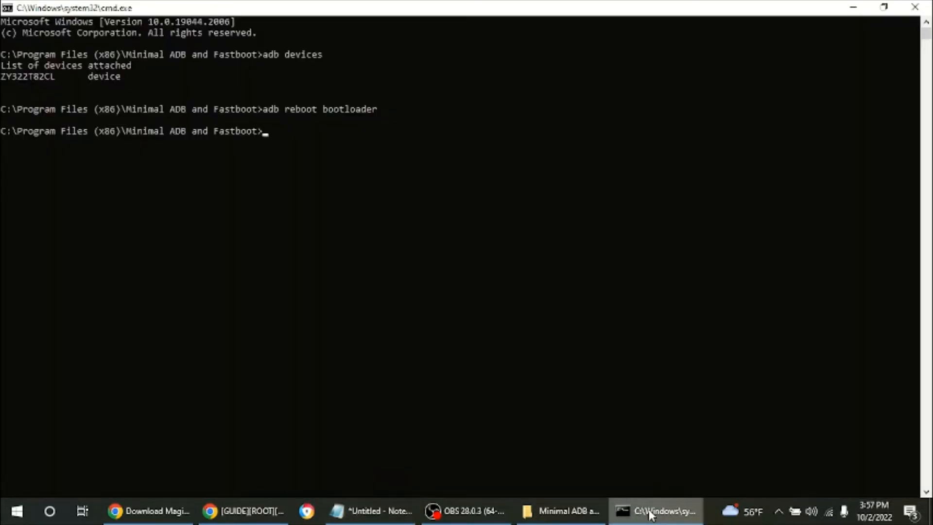
Enter 'fastboot flash recovery twrp-3.6.2_9-0-ali.img', then select the boot flash line in Notepad.
{"action": "type", "text": "fastboot flash recovery twrp-3.6.2_9-0-ali.img"}
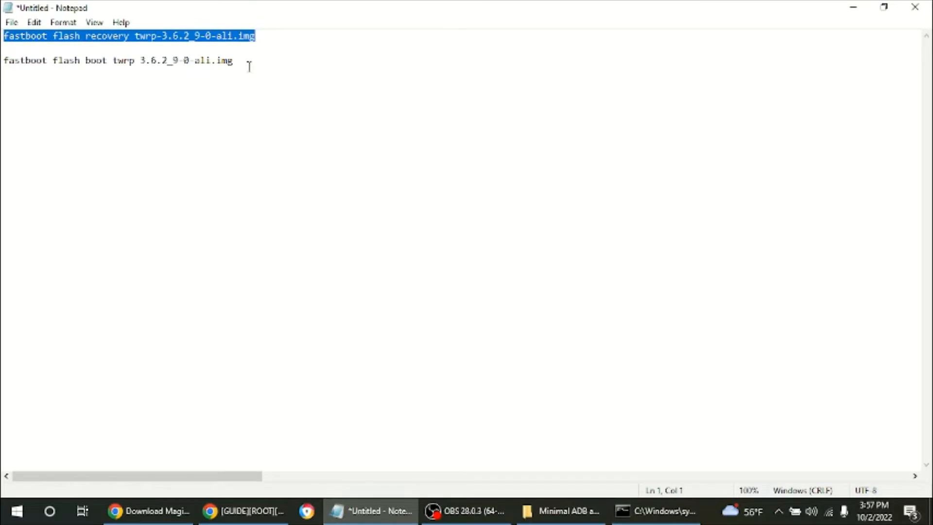
{"action": "triple_click", "coordinate": [117, 61]}
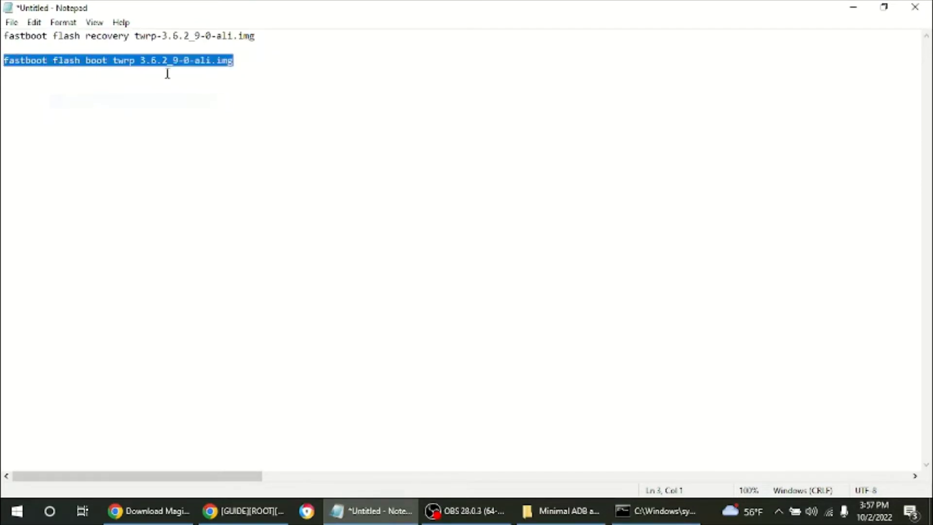
{"action": "mouse_move", "coordinate": [303, 399]}
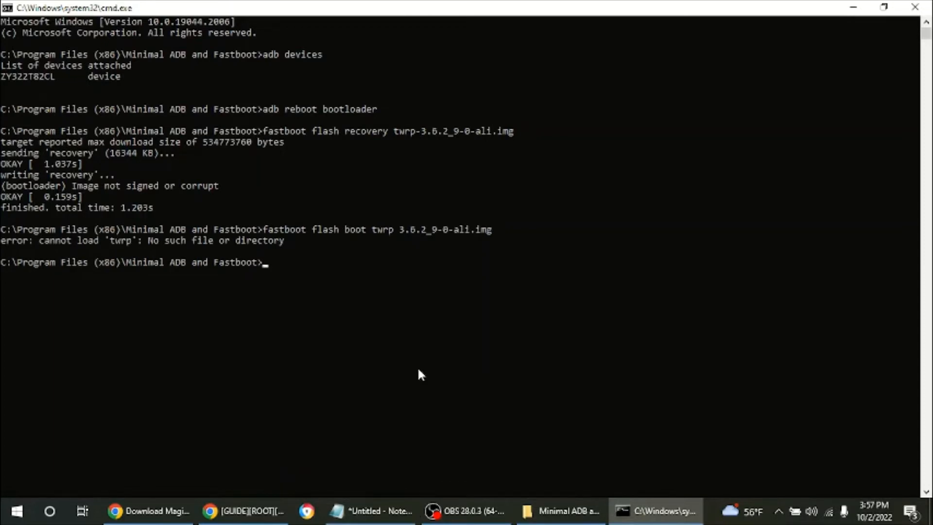
{"action": "mouse_move", "coordinate": [437, 236]}
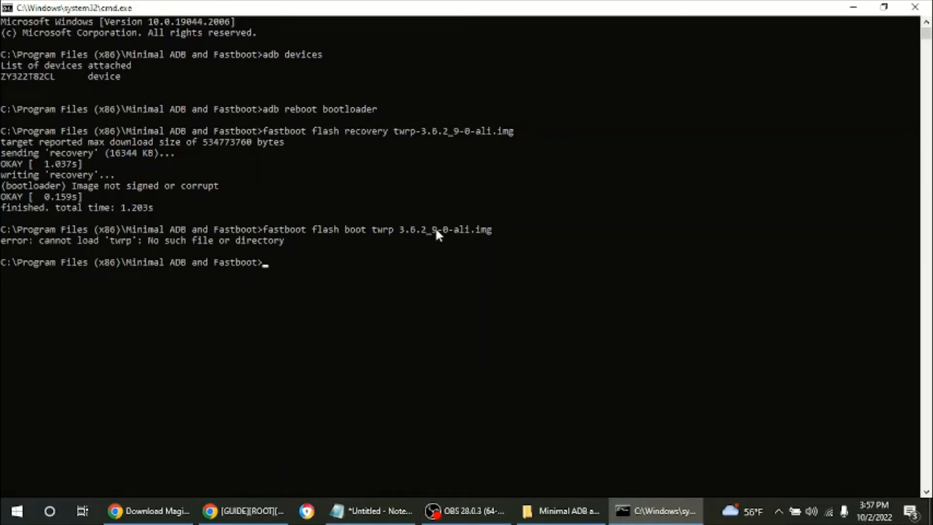
{"action": "mouse_move", "coordinate": [427, 238]}
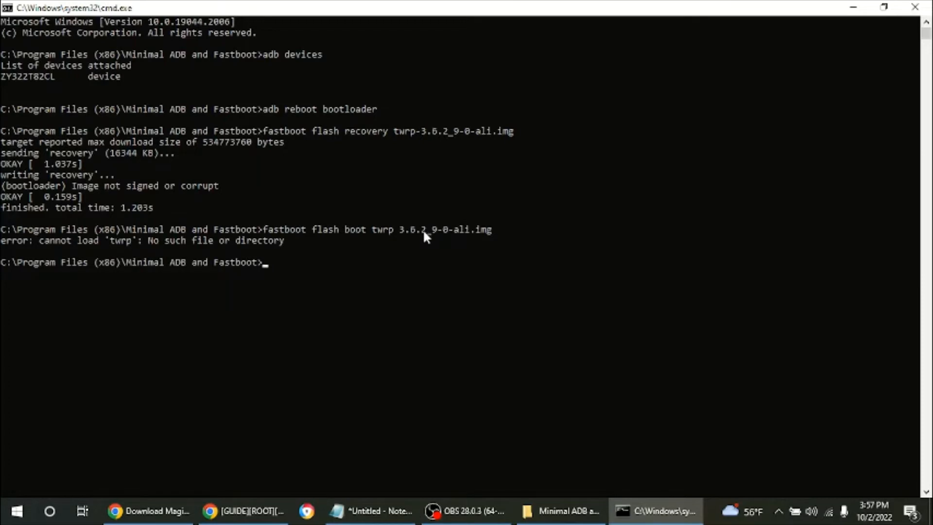
{"action": "mouse_move", "coordinate": [428, 241]}
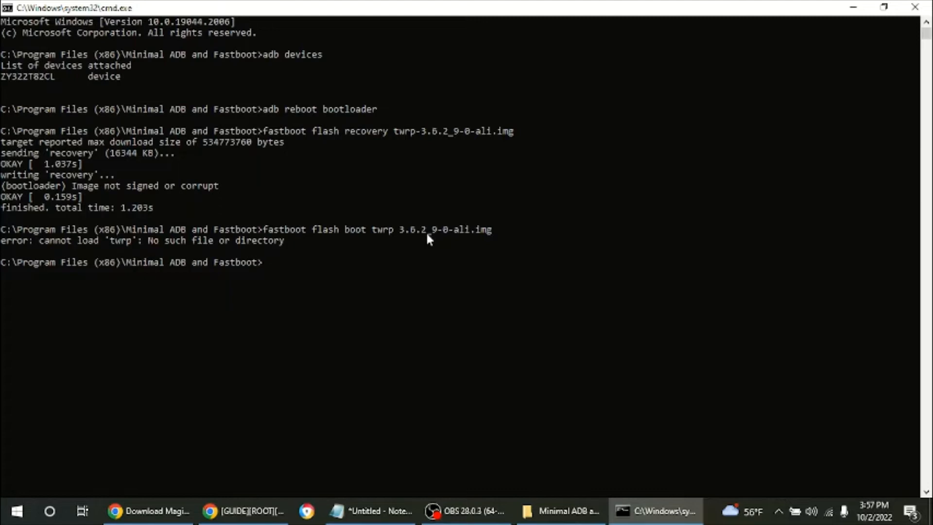
{"action": "mouse_move", "coordinate": [694, 87]}
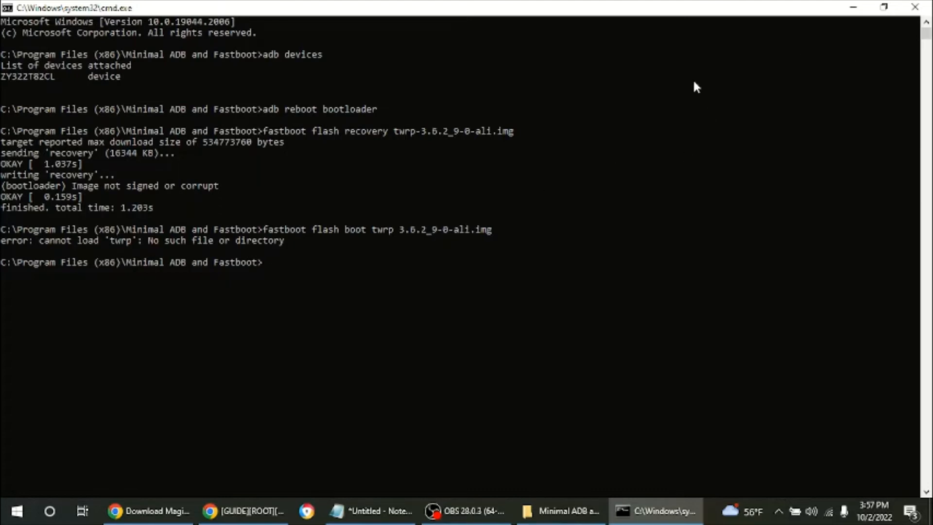
{"action": "mouse_move", "coordinate": [768, 127]}
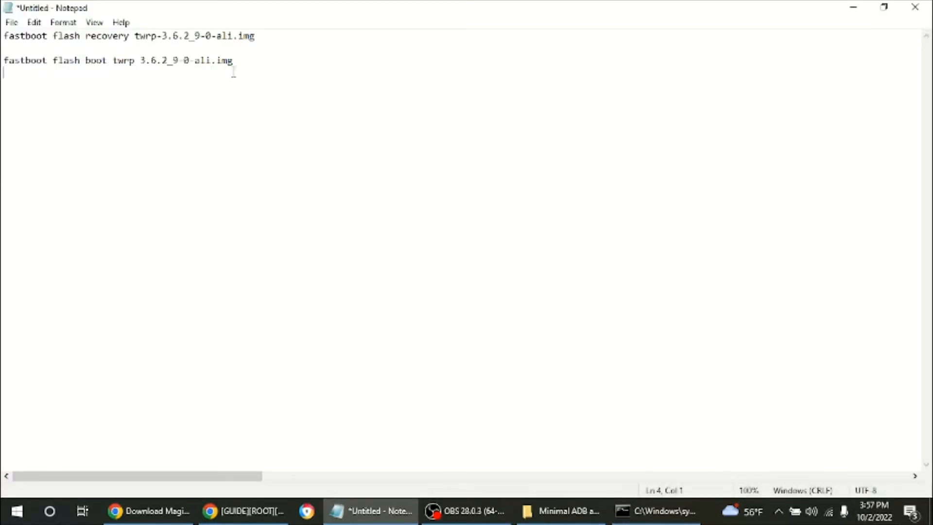
Rerun 'fastboot flash boot twrp 3.6.2_9-0-ali.img' in Command Prompt, then return to Notepad.
{"action": "left_click_drag", "start_coordinate": [53, 60], "coordinate": [233, 60]}
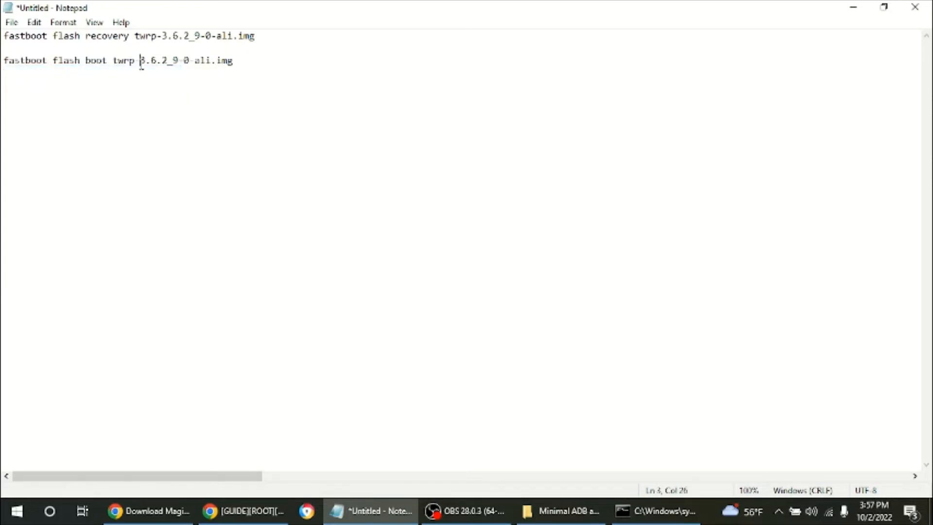
{"action": "mouse_move", "coordinate": [135, 91]}
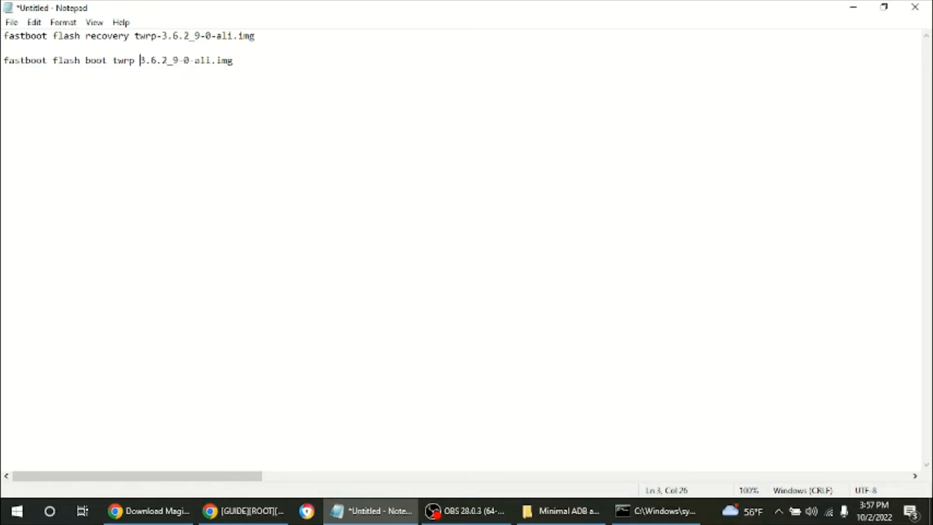
{"action": "triple_click", "coordinate": [116, 60]}
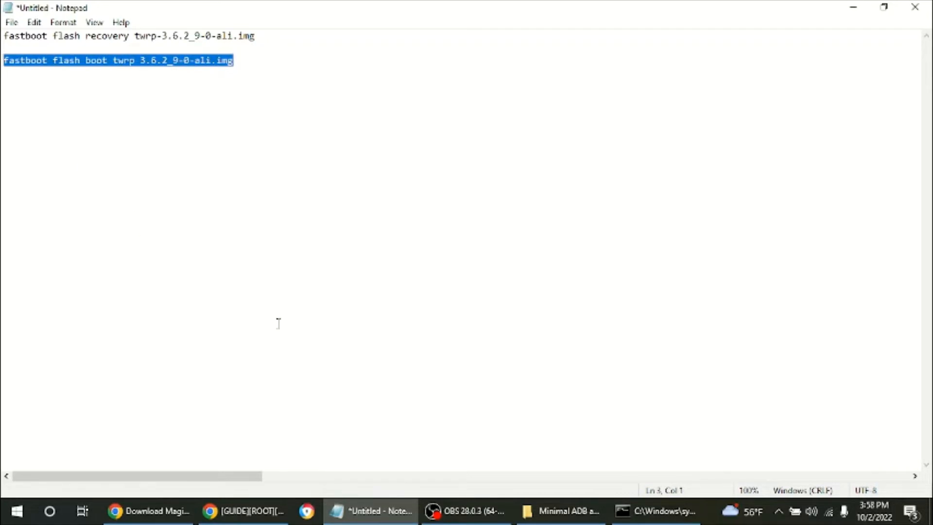
{"action": "left_click", "coordinate": [660, 510]}
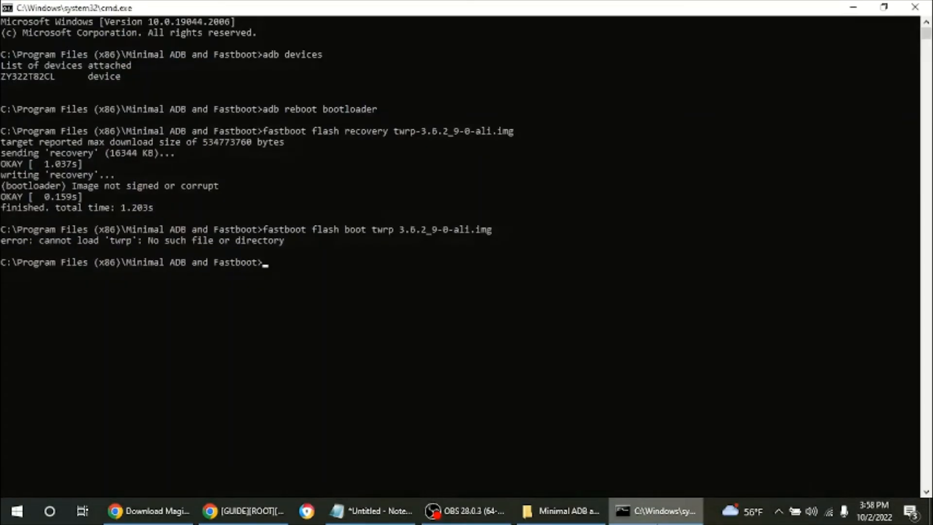
{"action": "type", "text": "fastboot flash boot twrp 3.6.2_9-0-ali.img"}
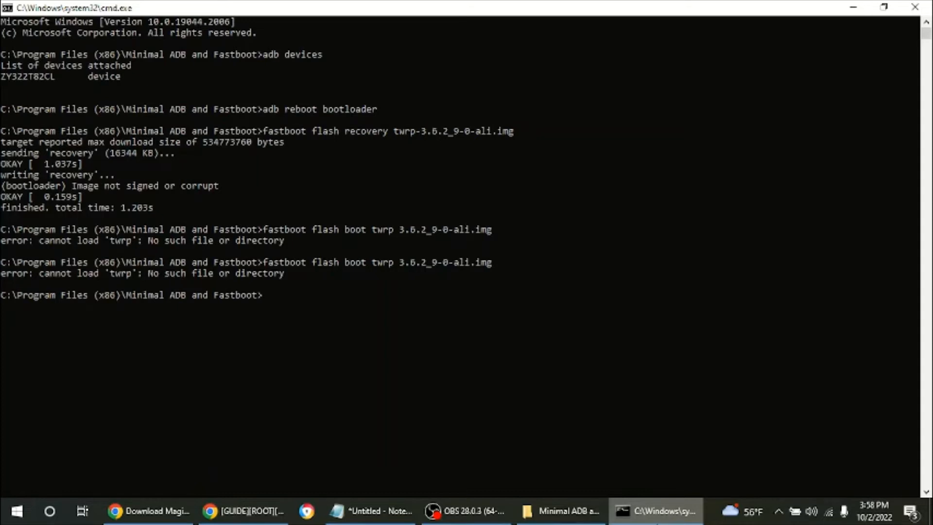
{"action": "mouse_move", "coordinate": [408, 182]}
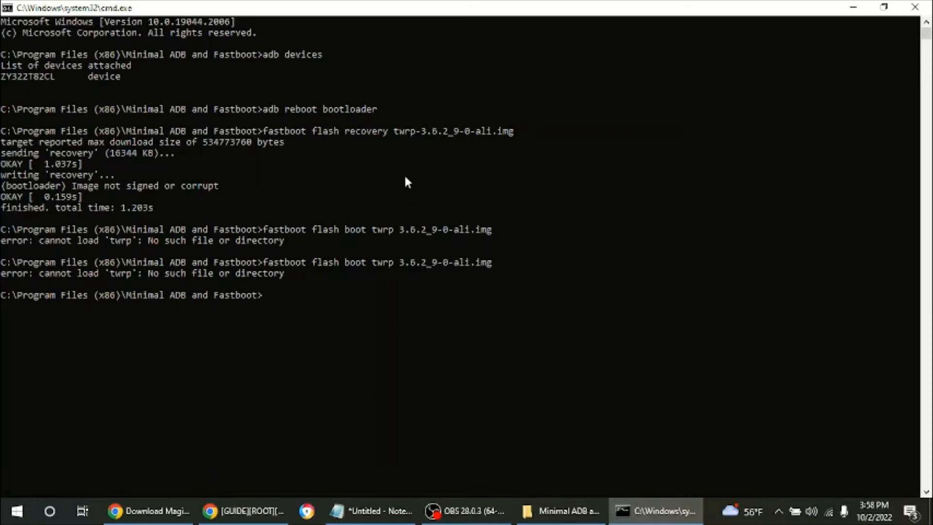
{"action": "mouse_move", "coordinate": [488, 375]}
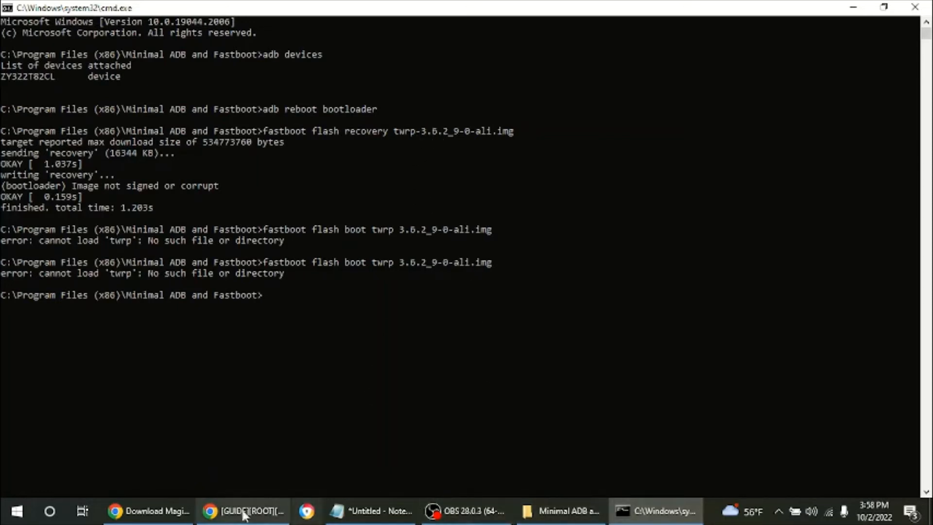
{"action": "left_click", "coordinate": [375, 510]}
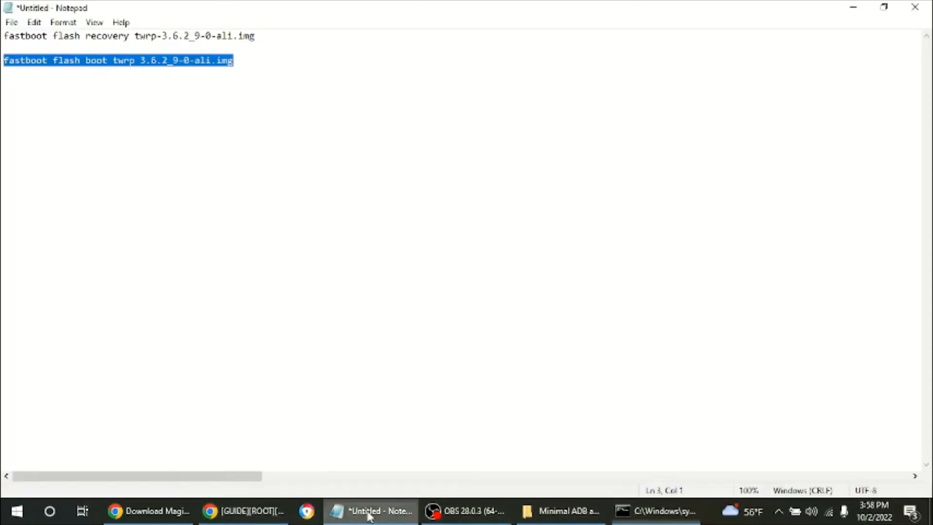
Replace the stray space in the boot image name with a hyphen and select the corrected line.
{"action": "left_click", "coordinate": [138, 61]}
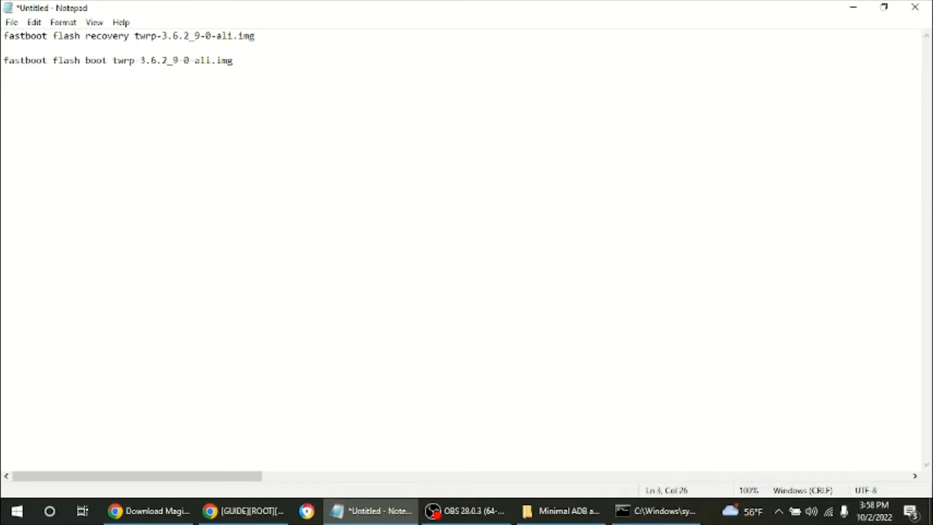
{"action": "triple_click", "coordinate": [117, 60]}
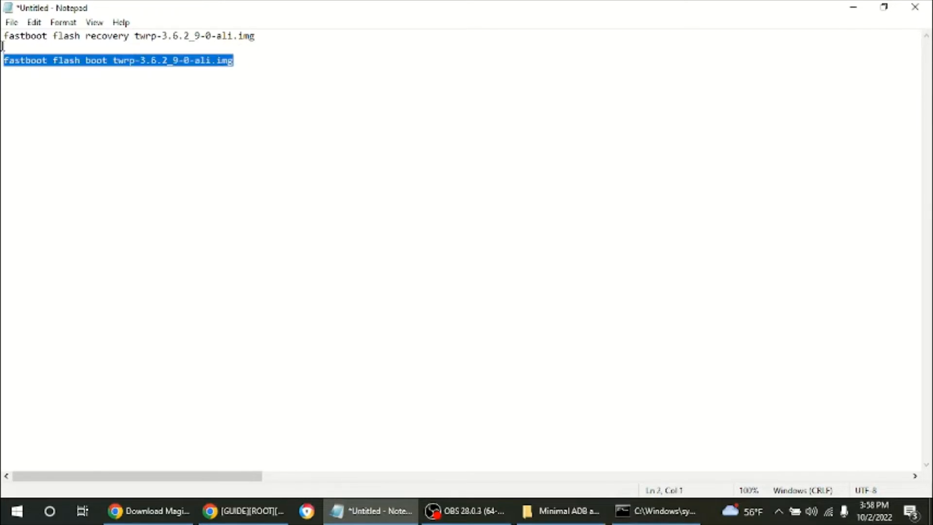
{"action": "mouse_move", "coordinate": [249, 234]}
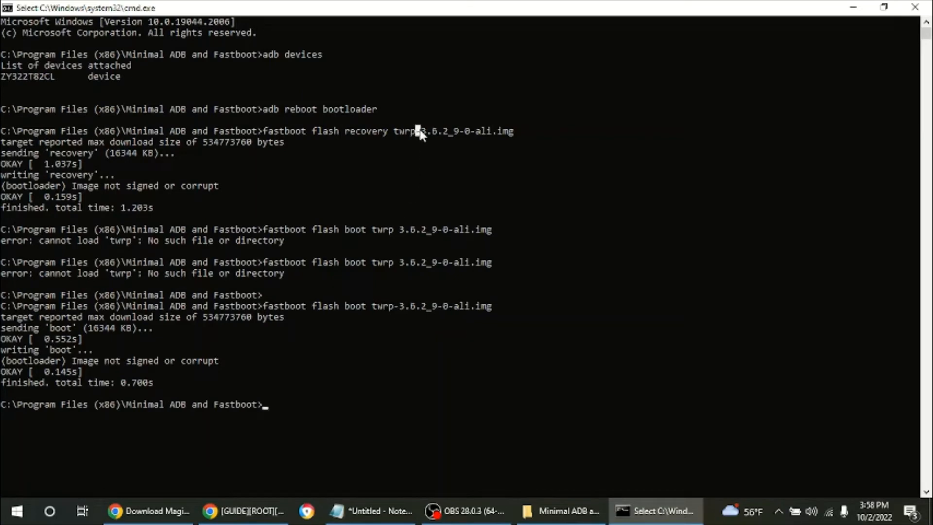
{"action": "mouse_move", "coordinate": [423, 229]}
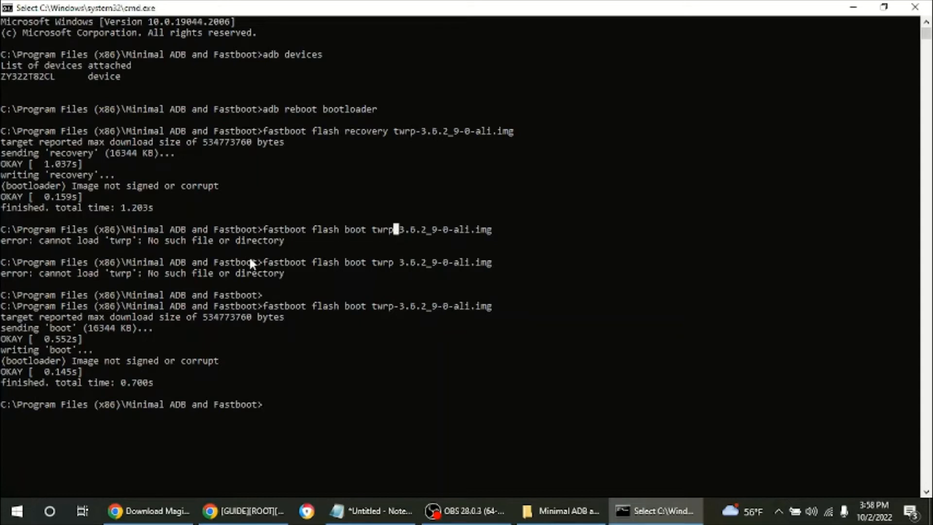
{"action": "mouse_move", "coordinate": [334, 389]}
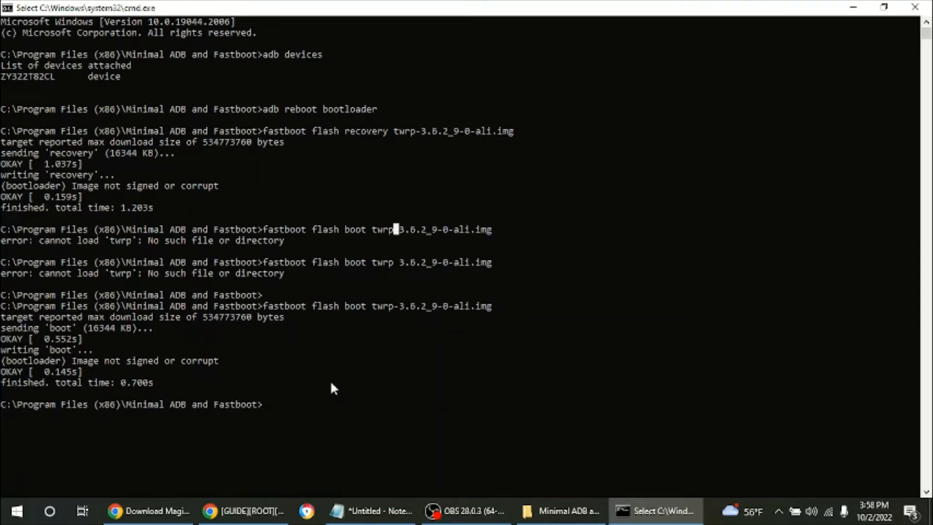
{"action": "mouse_move", "coordinate": [345, 395]}
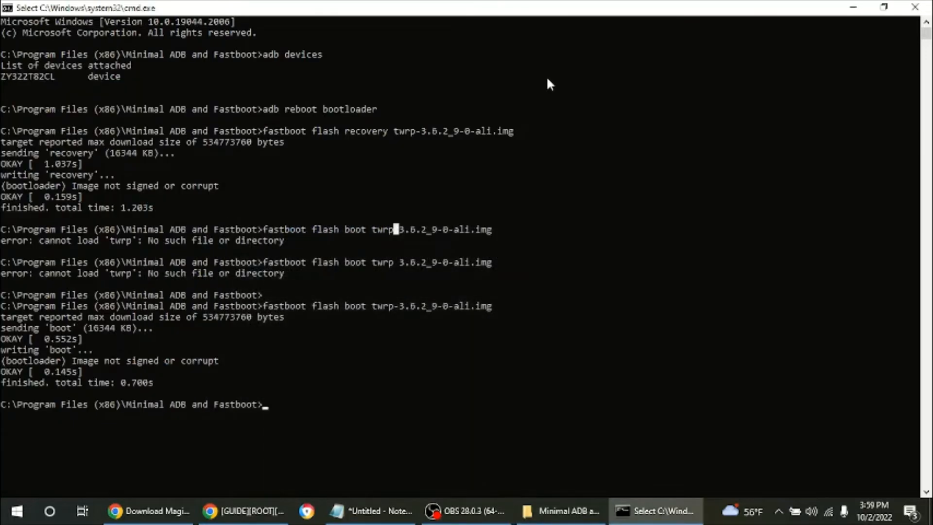
{"action": "mouse_move", "coordinate": [578, 135]}
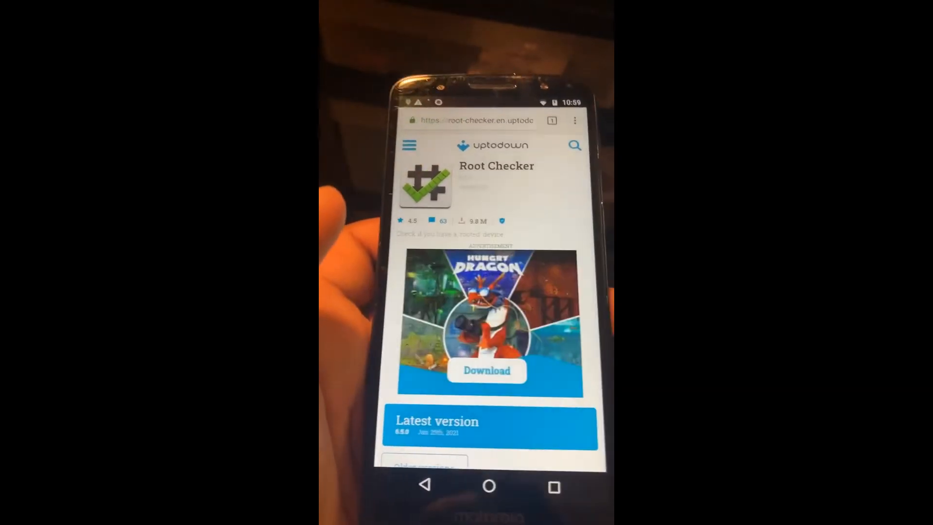
Scroll down the Uptodown Root Checker page toward the Latest version download.
{"action": "scroll", "scroll_direction": "down", "scroll_amount": 3}
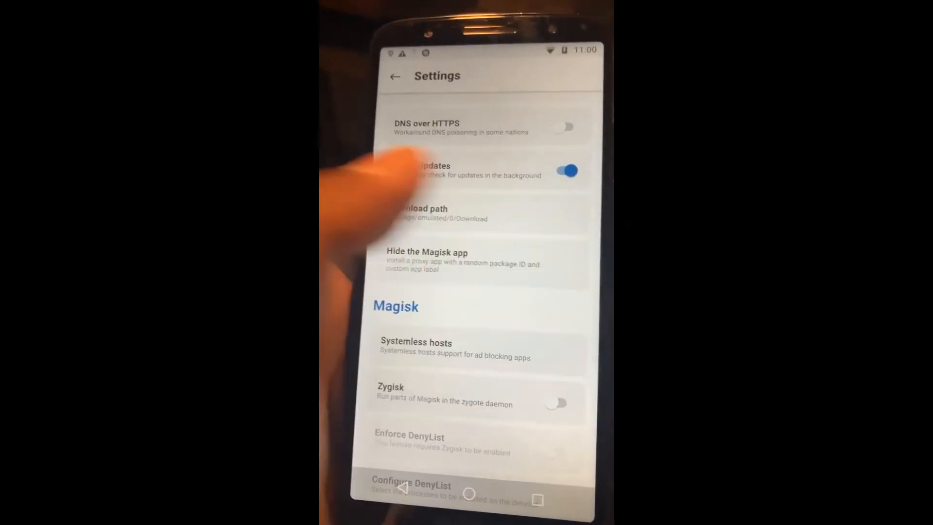
Open Magisk's Settings screen via the gear icon.
{"action": "left_click", "coordinate": [447, 349]}
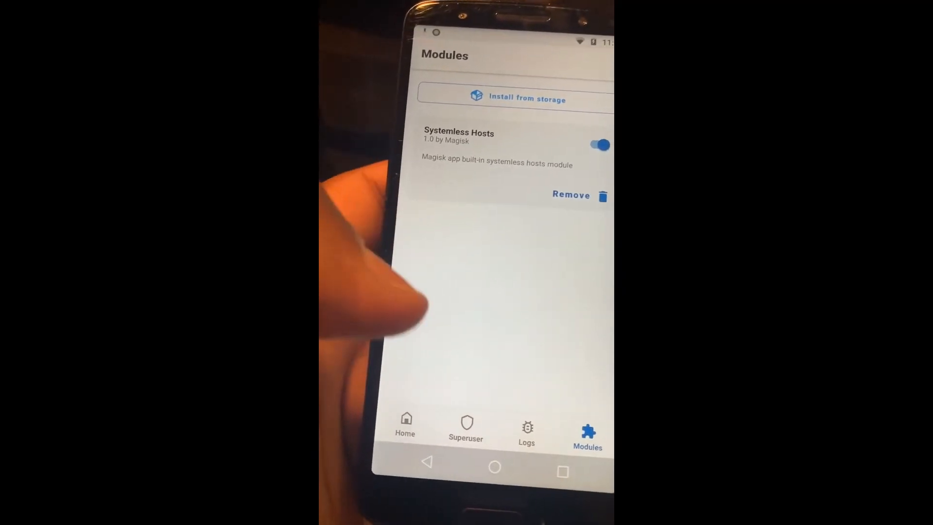
Return to the Magisk Home overview showing version 25.2 and scroll down.
{"action": "left_click", "coordinate": [404, 434]}
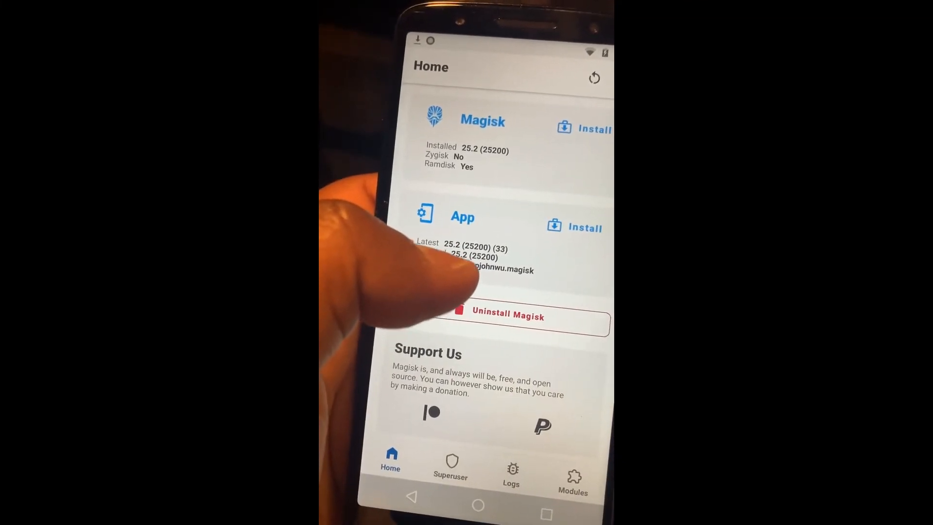
{"action": "scroll", "scroll_direction": "down", "scroll_amount": 3}
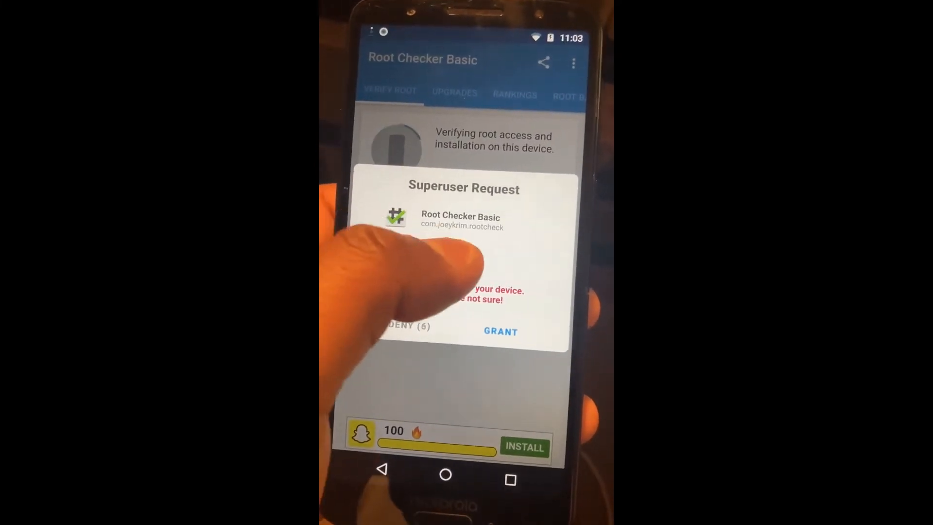
Grant Root Checker Basic superuser access and scroll to the Congratulations result.
{"action": "left_click", "coordinate": [453, 251]}
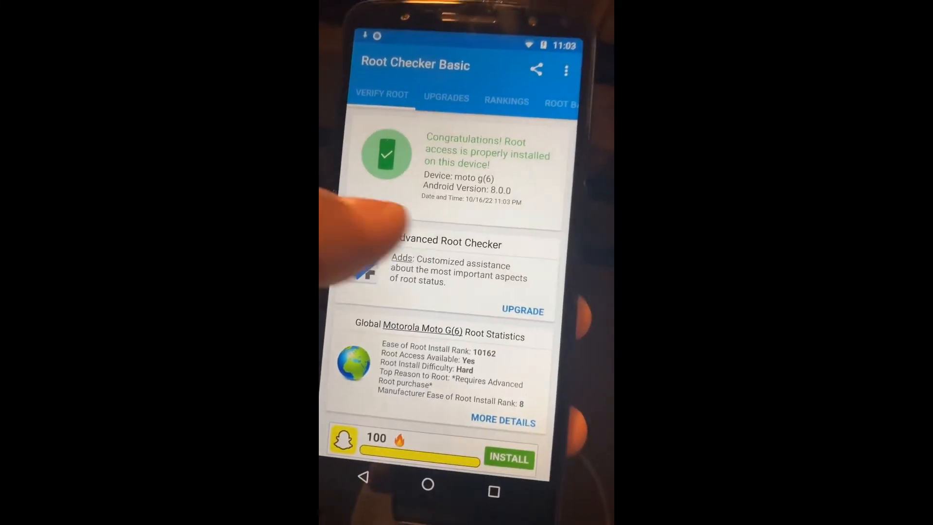
{"action": "scroll", "scroll_direction": "down", "scroll_amount": 3}
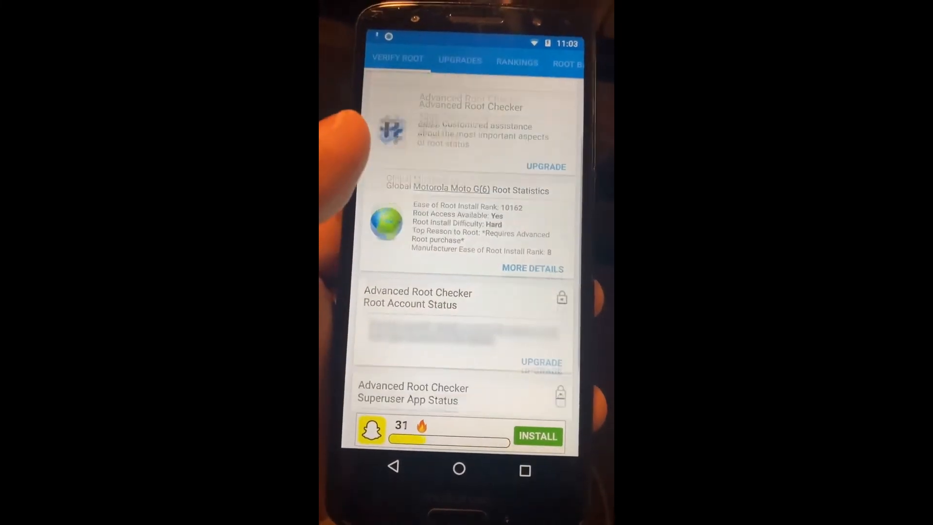